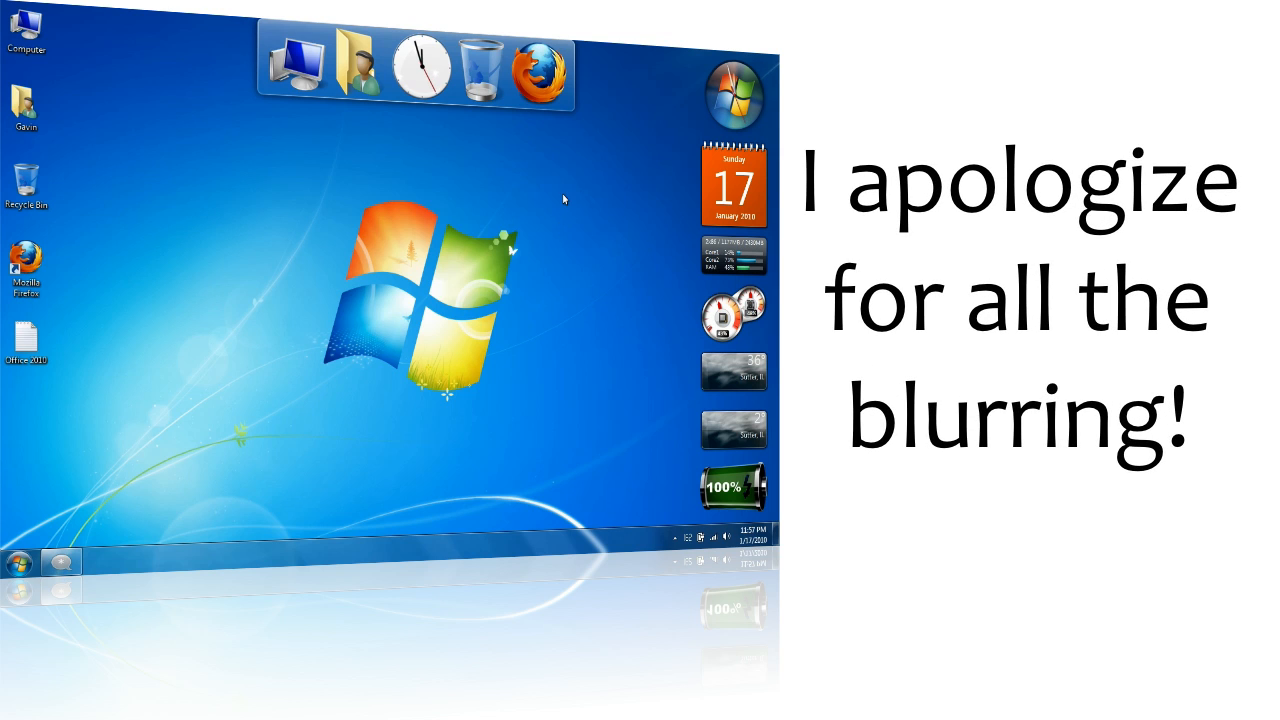
{"action": "mouse_move", "coordinate": [562, 152]}
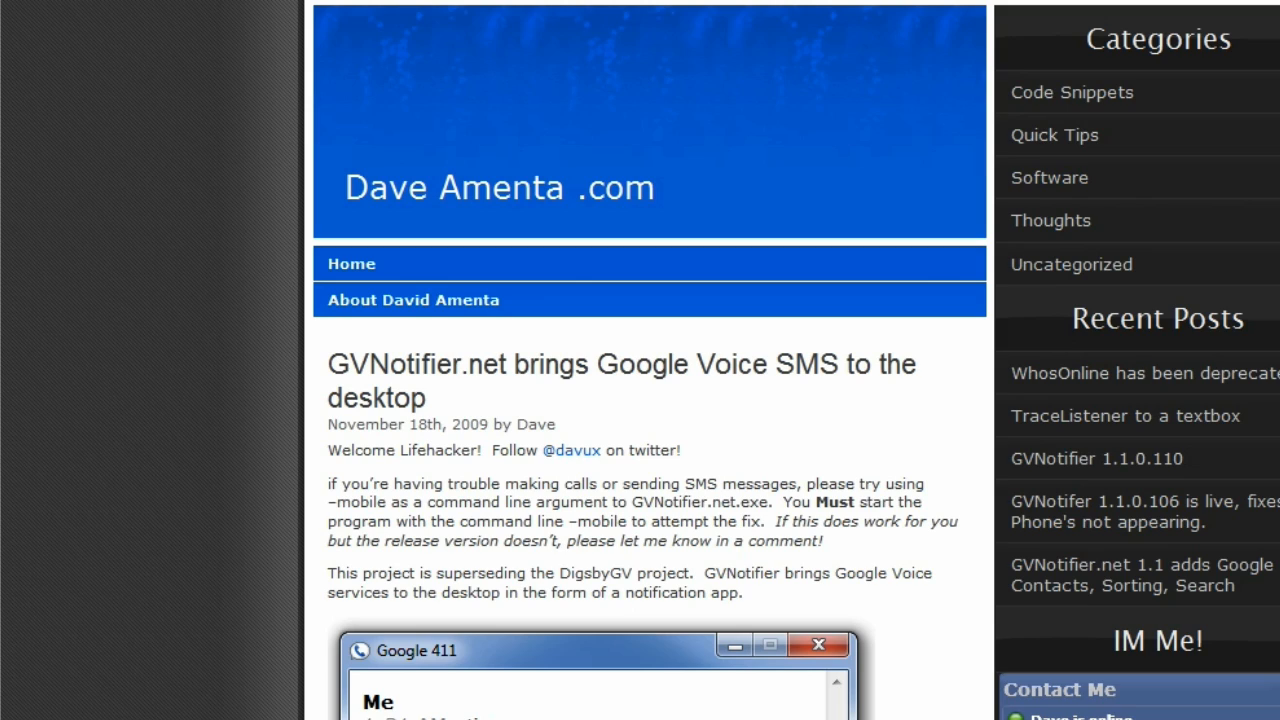
{"action": "mouse_move", "coordinate": [538, 240]}
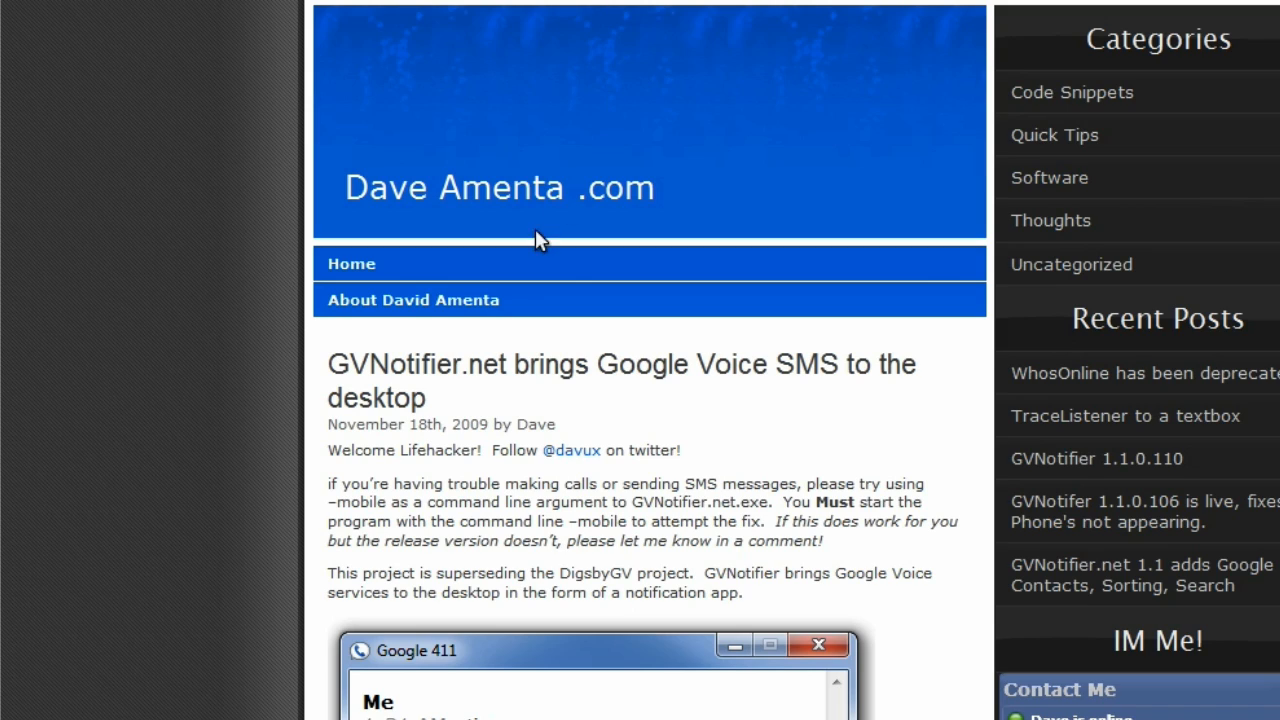
{"action": "mouse_move", "coordinate": [304, 318]}
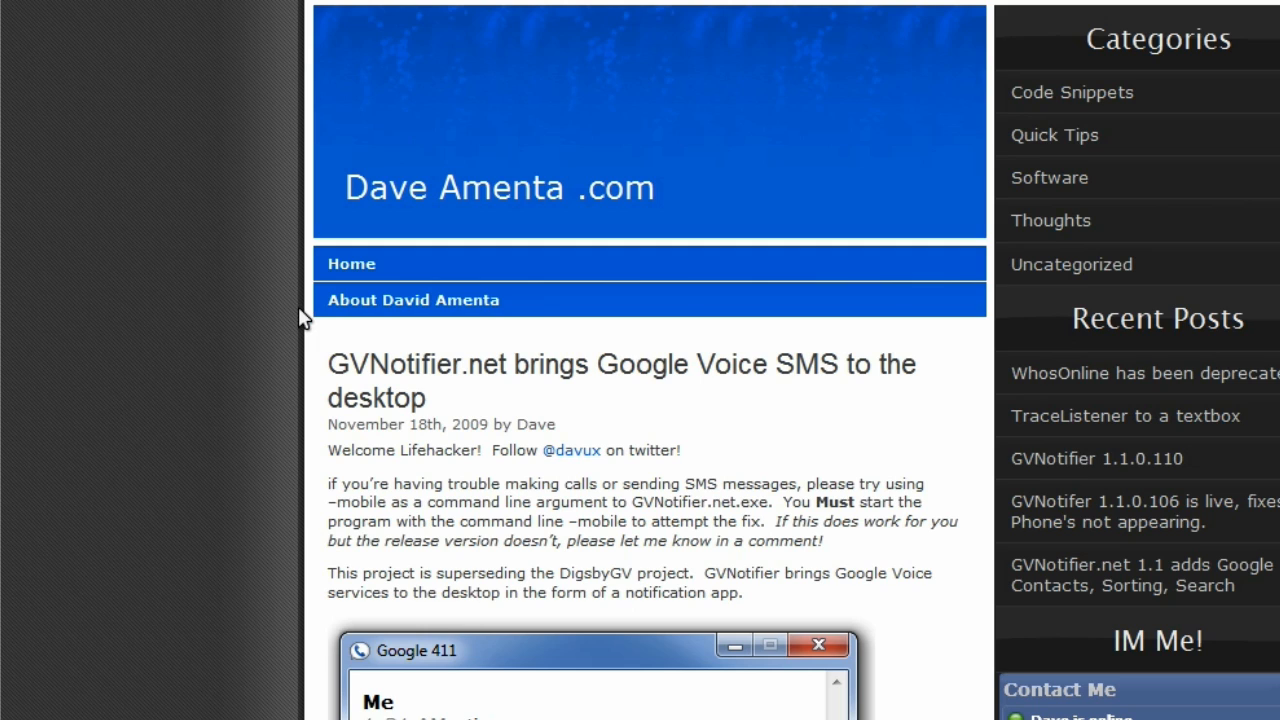
Scroll the GVNotifier.net post down to the connection notice and Send Or Call screenshots.
{"action": "scroll", "scroll_direction": "down", "scroll_amount": 3}
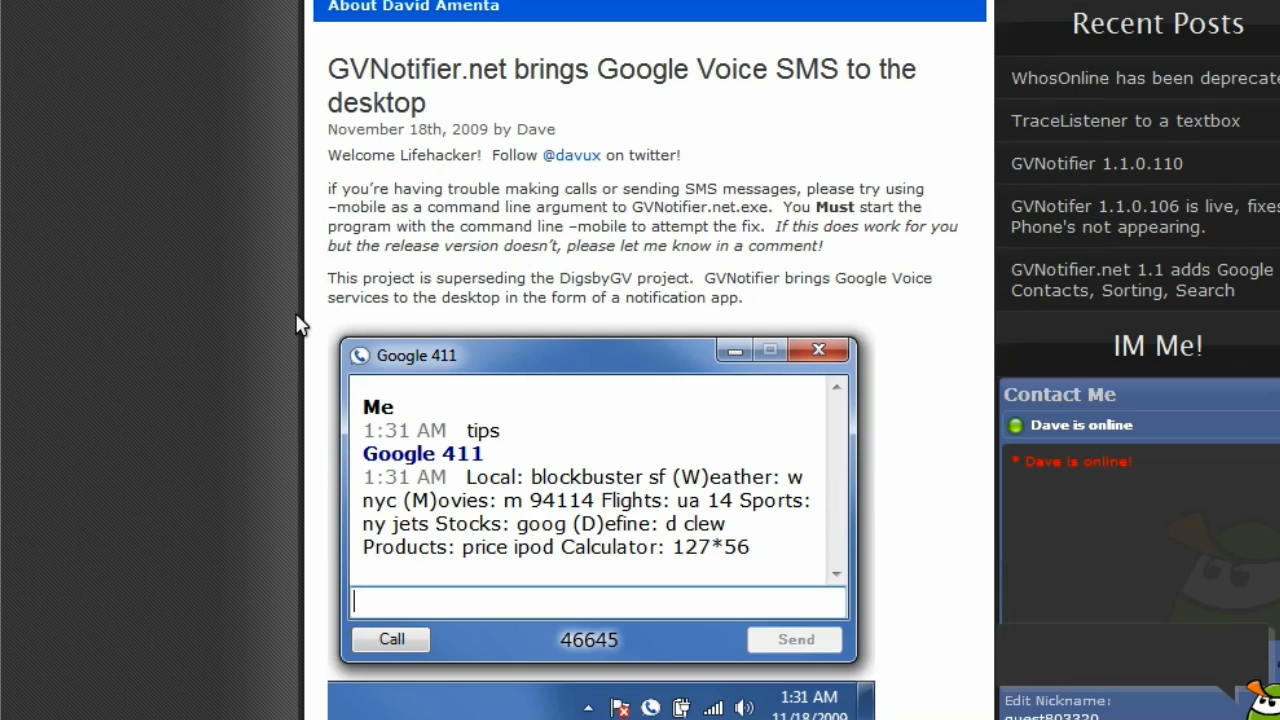
{"action": "mouse_move", "coordinate": [572, 156]}
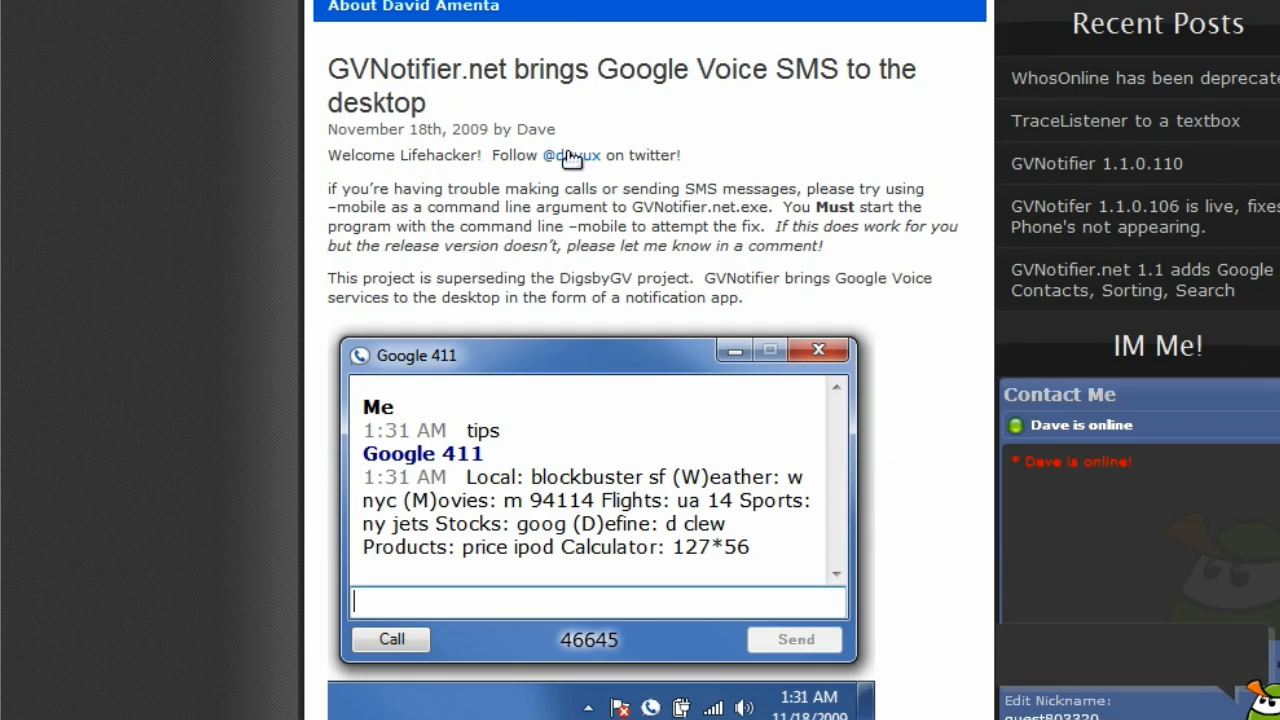
{"action": "mouse_move", "coordinate": [332, 84]}
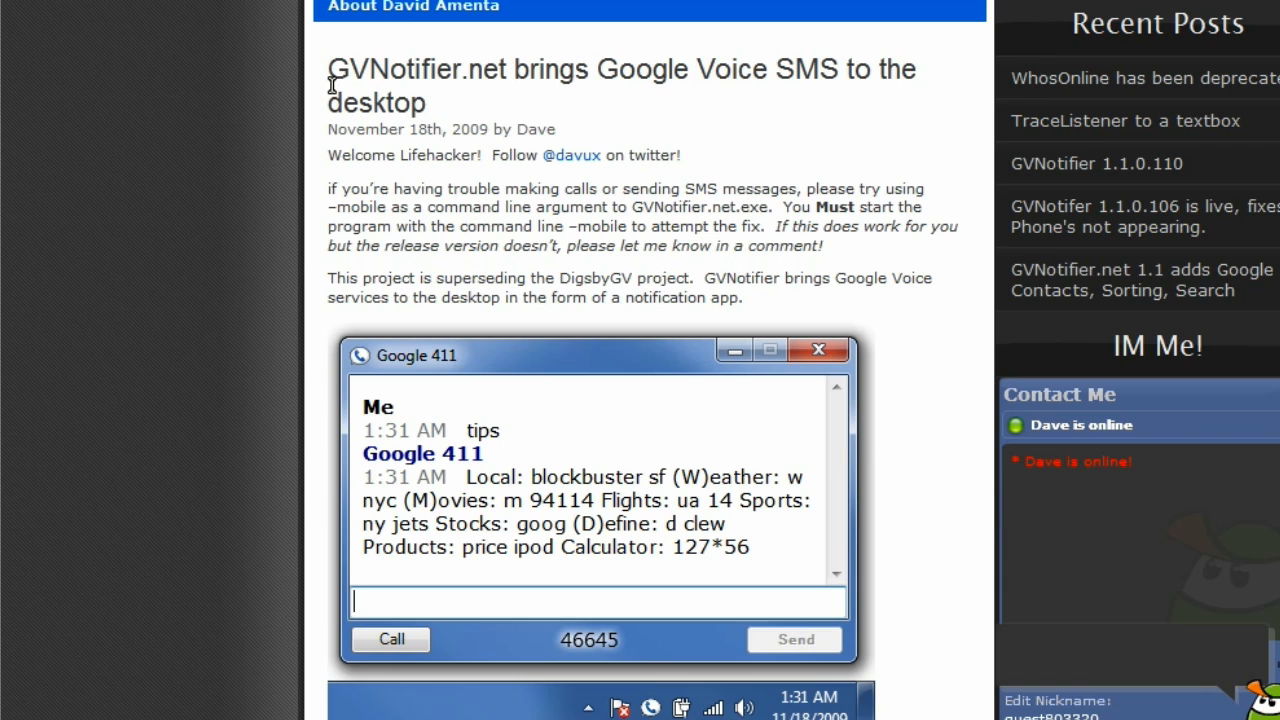
{"action": "mouse_move", "coordinate": [428, 214]}
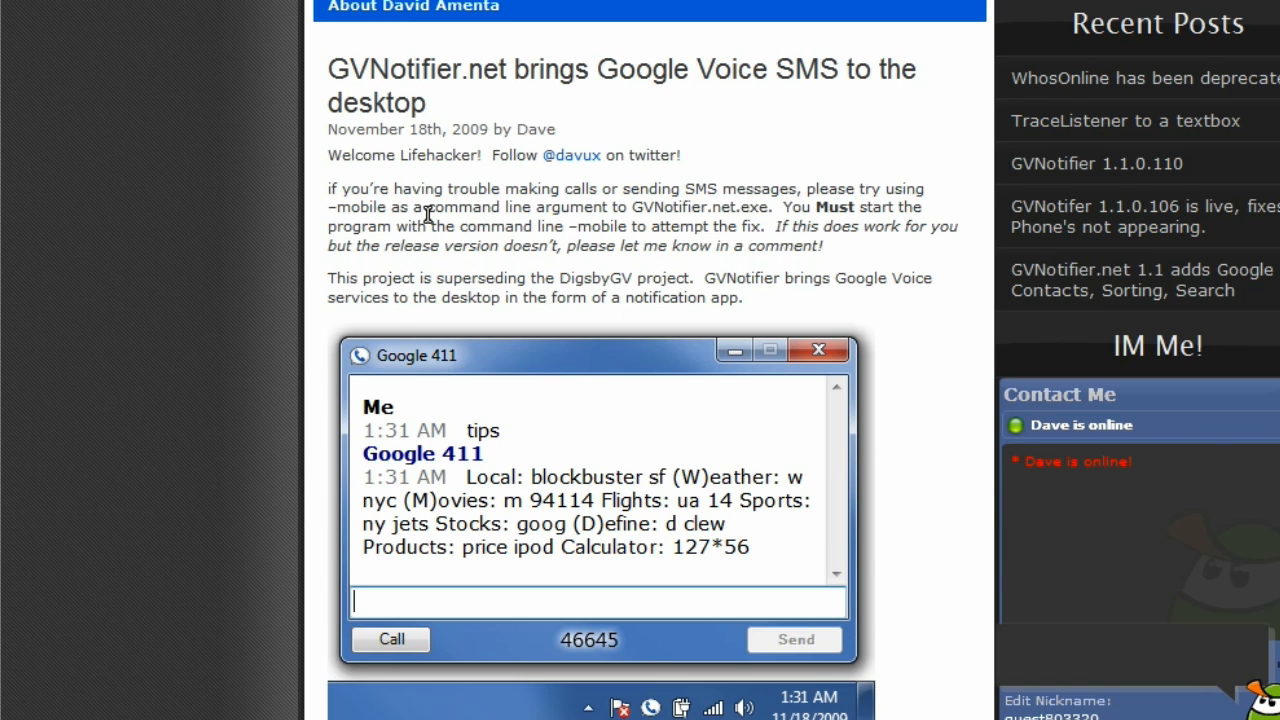
{"action": "scroll", "scroll_direction": "down", "scroll_amount": 3}
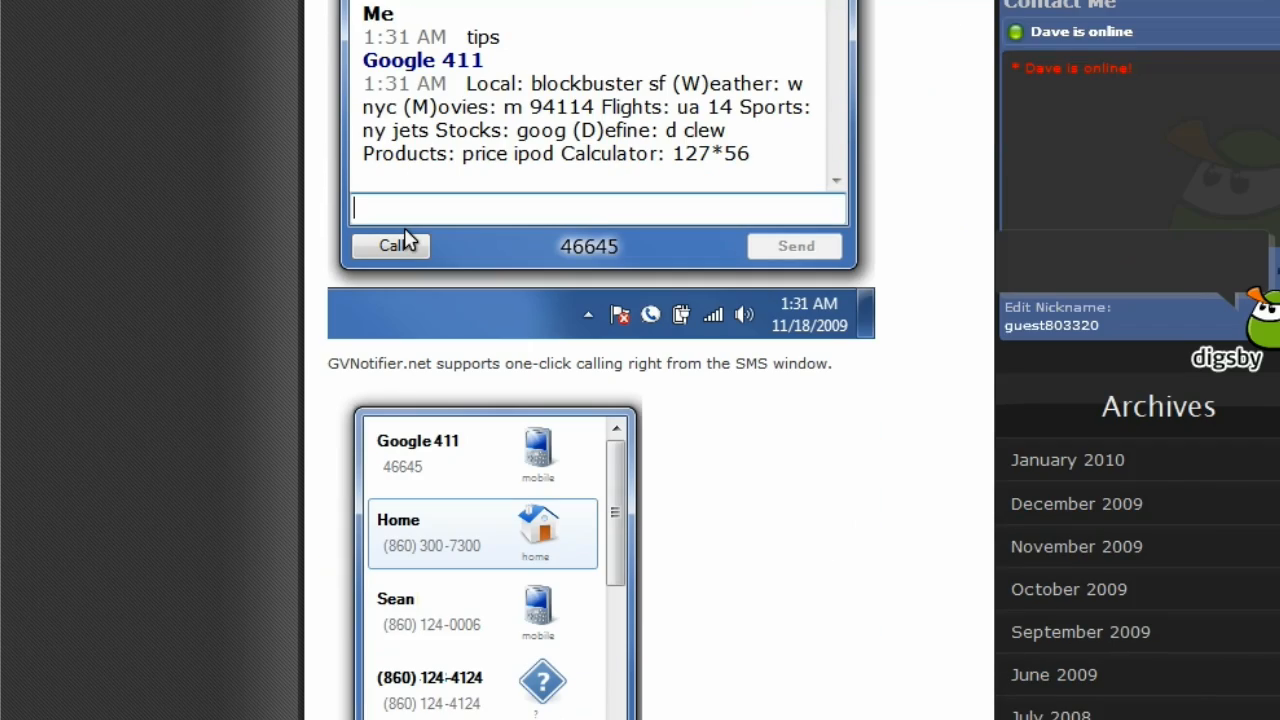
{"action": "scroll", "scroll_direction": "down", "scroll_amount": 3}
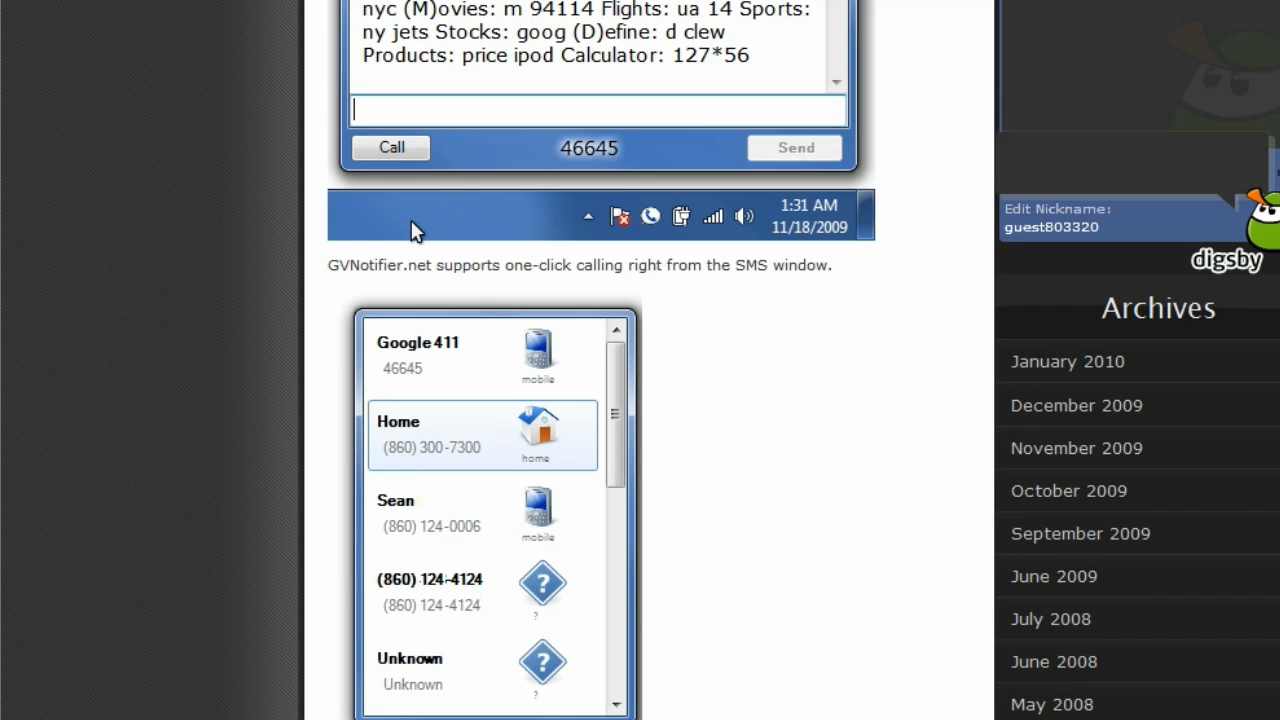
{"action": "scroll", "scroll_direction": "down", "scroll_amount": 3}
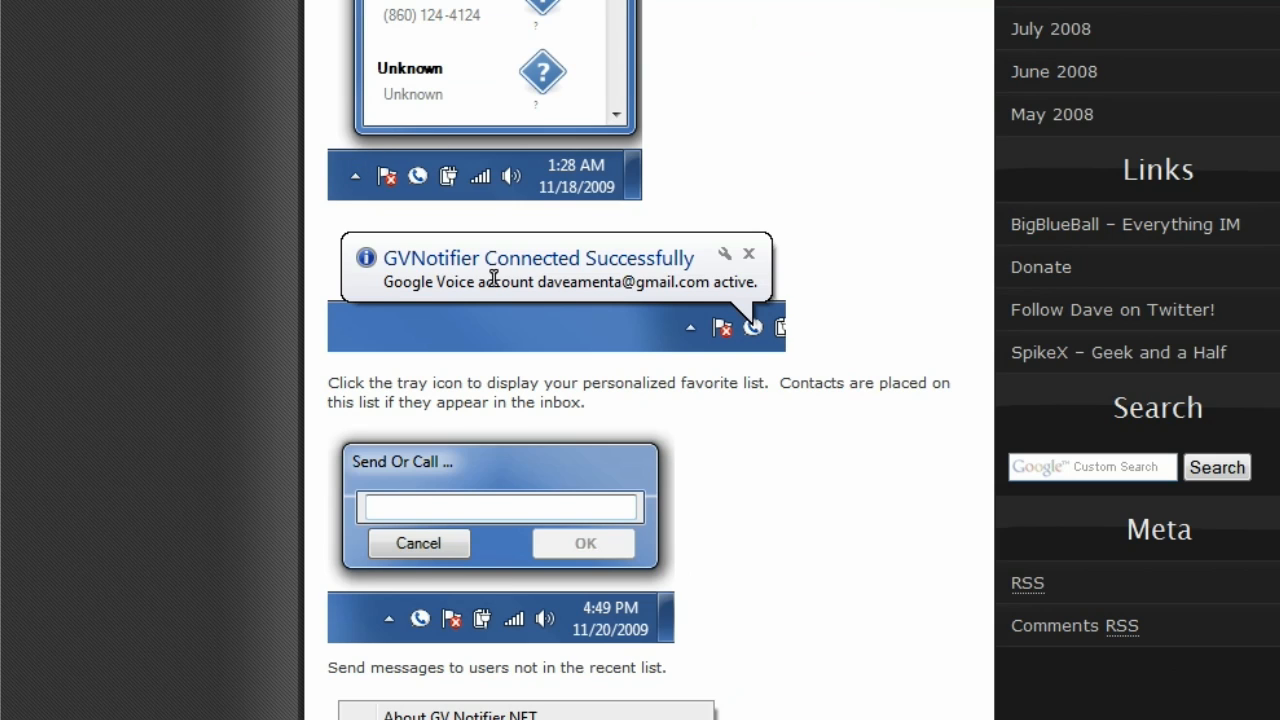
Reach the Download section with the GVNotifier.net 1.0 ClickOnce install link and launch the app.
{"action": "scroll", "scroll_direction": "down", "scroll_amount": 3}
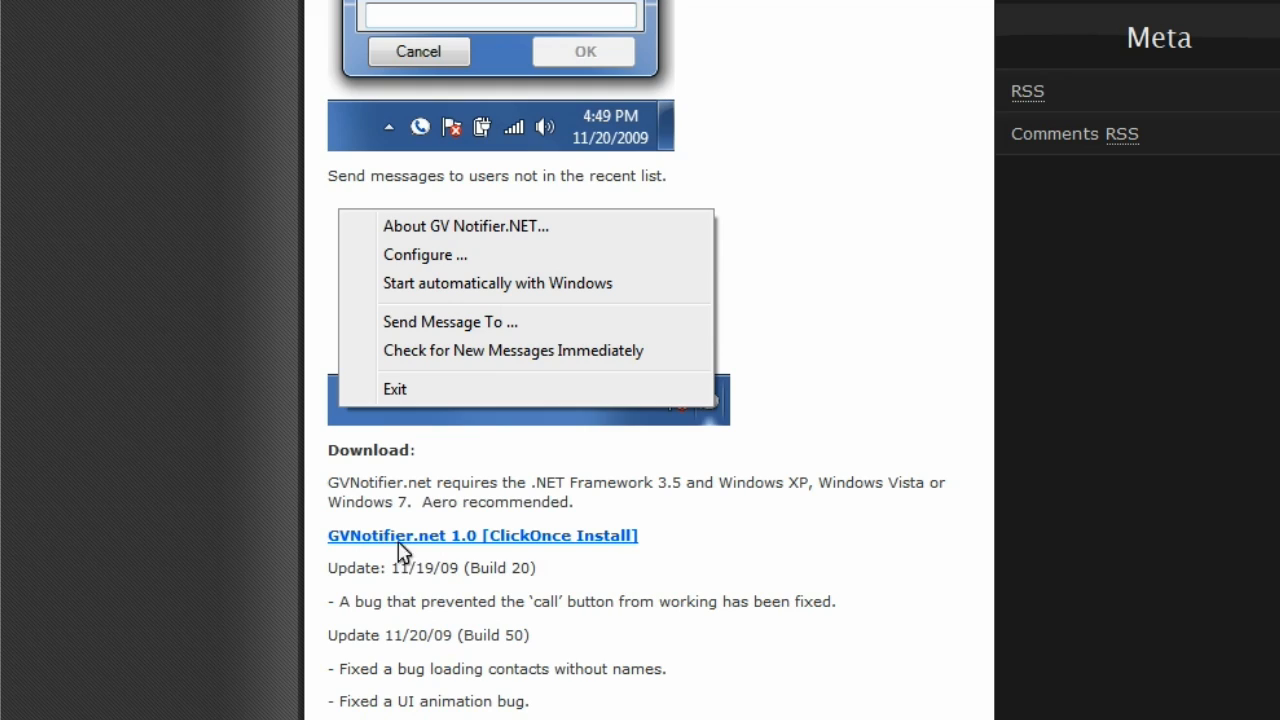
{"action": "mouse_move", "coordinate": [538, 540]}
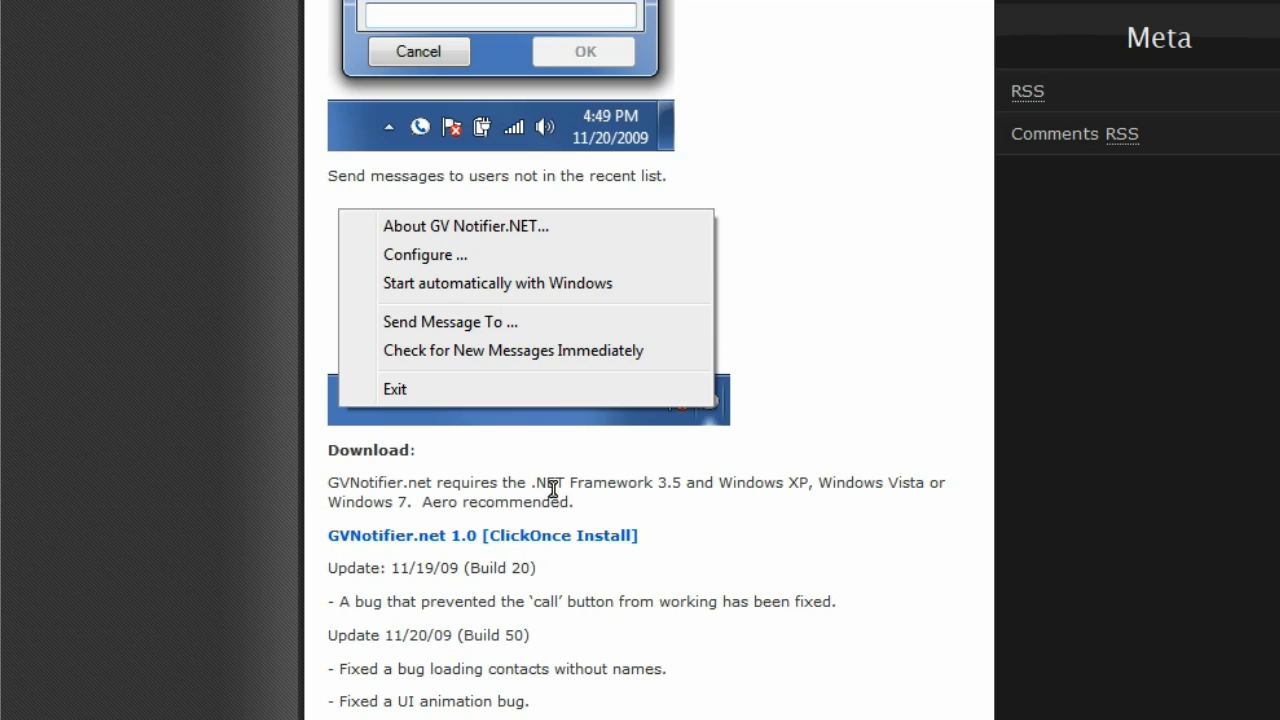
{"action": "mouse_move", "coordinate": [672, 504]}
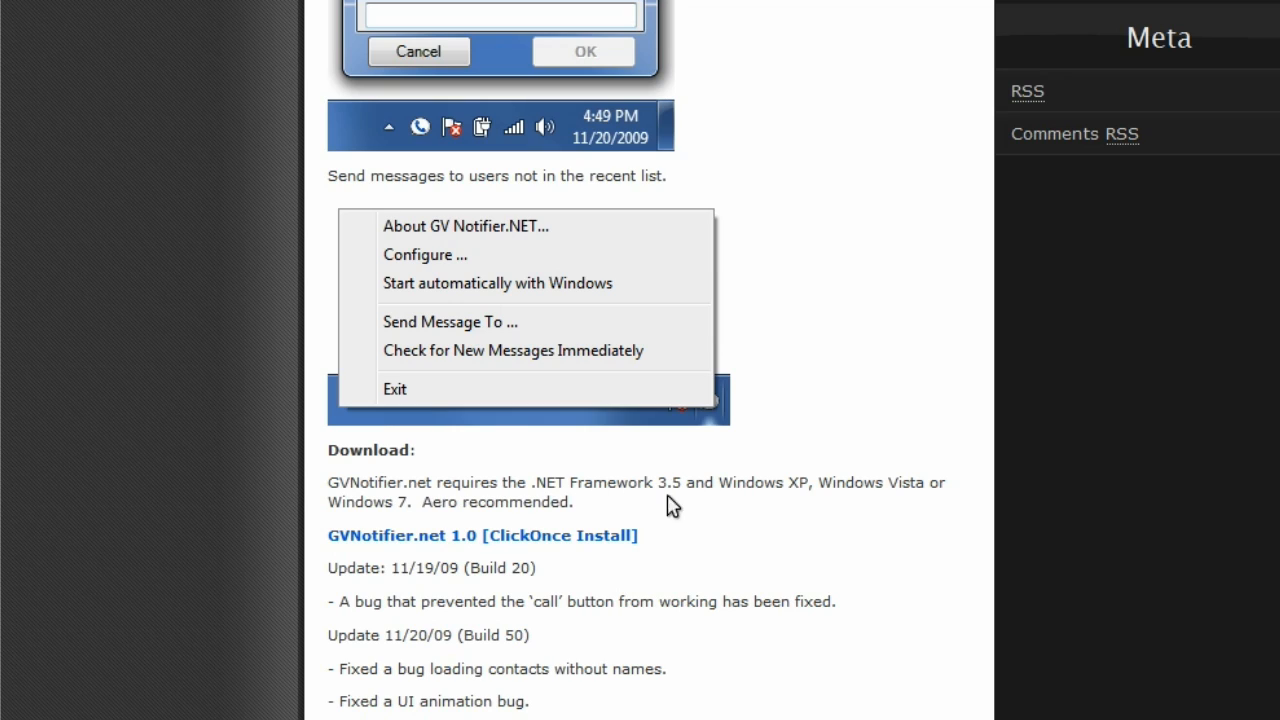
{"action": "mouse_move", "coordinate": [656, 536]}
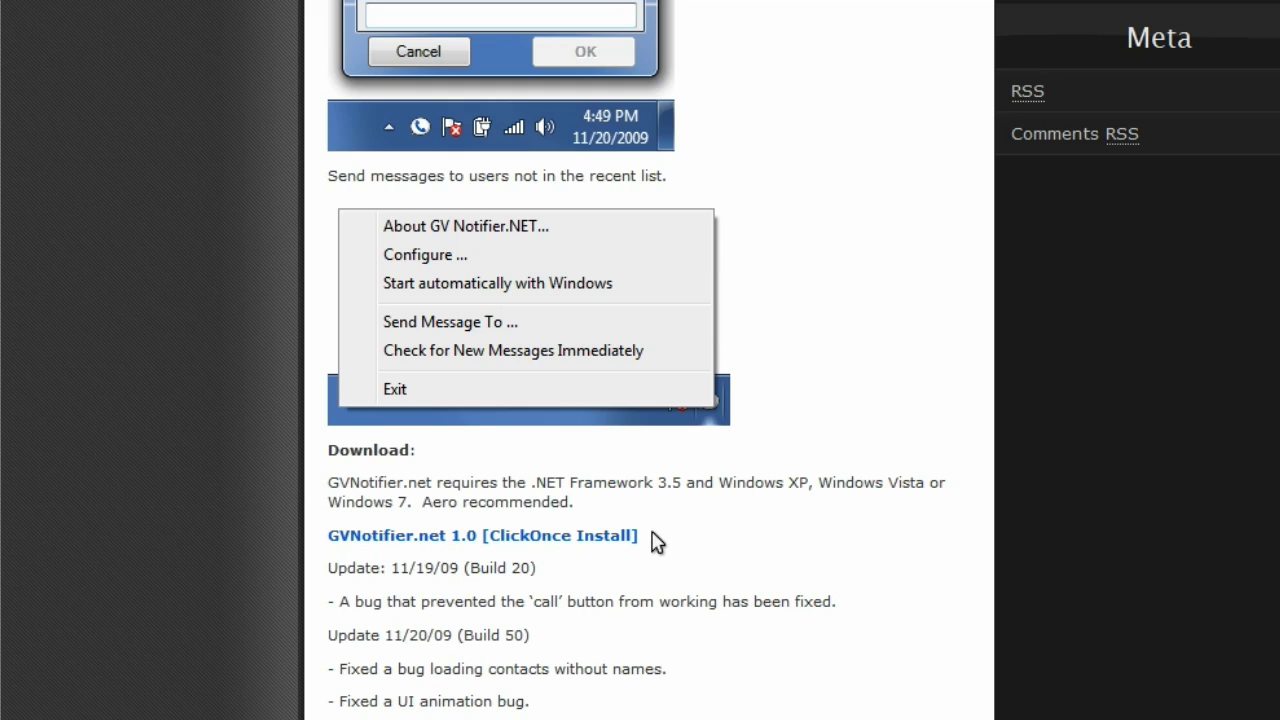
{"action": "mouse_move", "coordinate": [828, 340]}
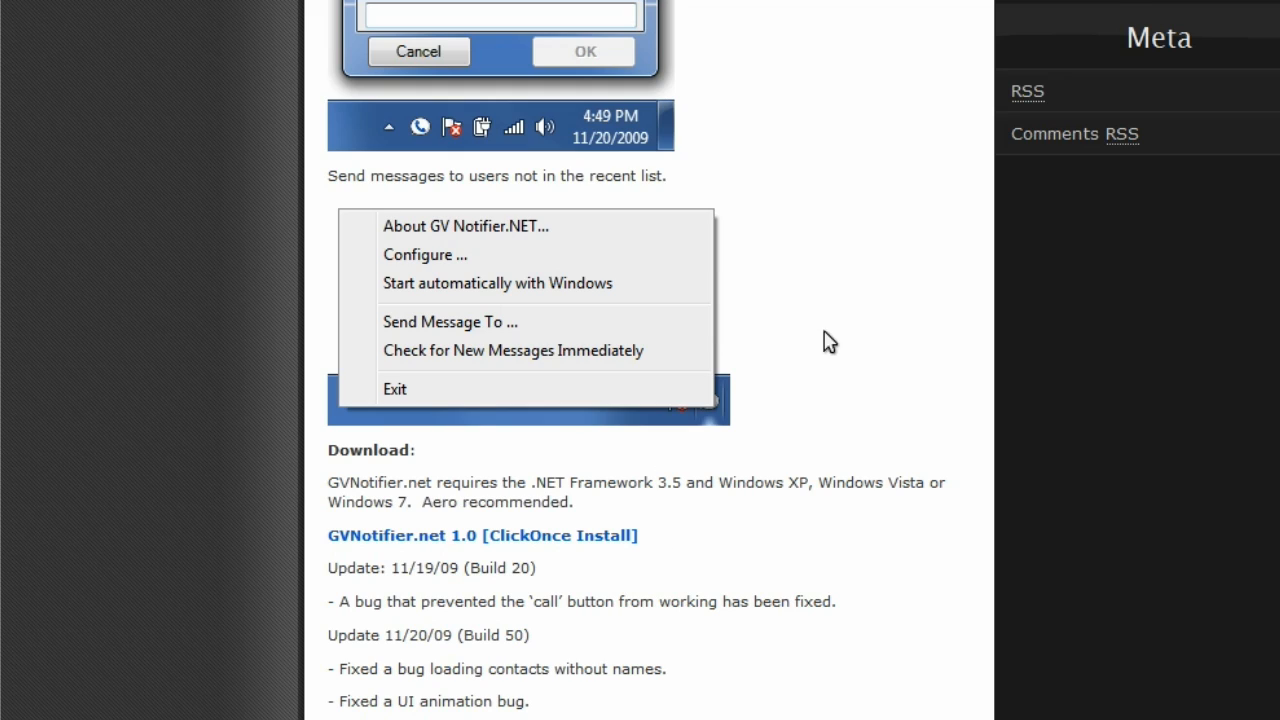
{"action": "mouse_move", "coordinate": [438, 560]}
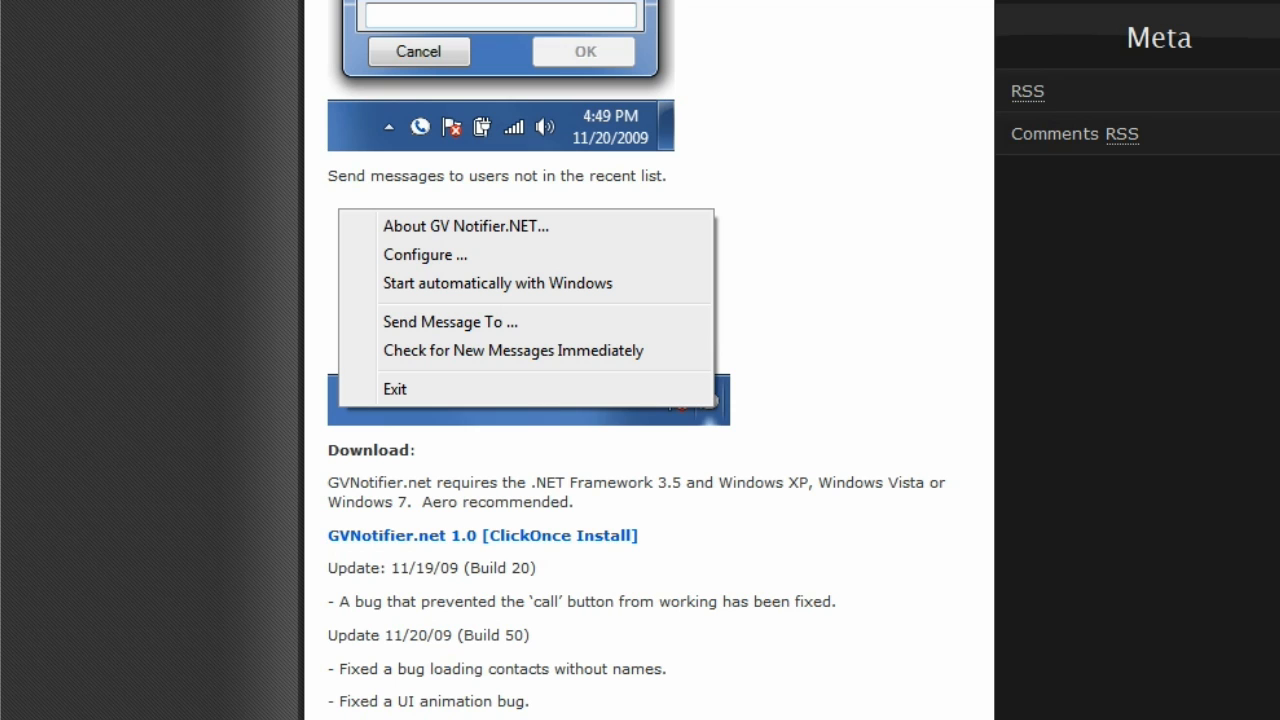
{"action": "left_click", "coordinate": [68, 702]}
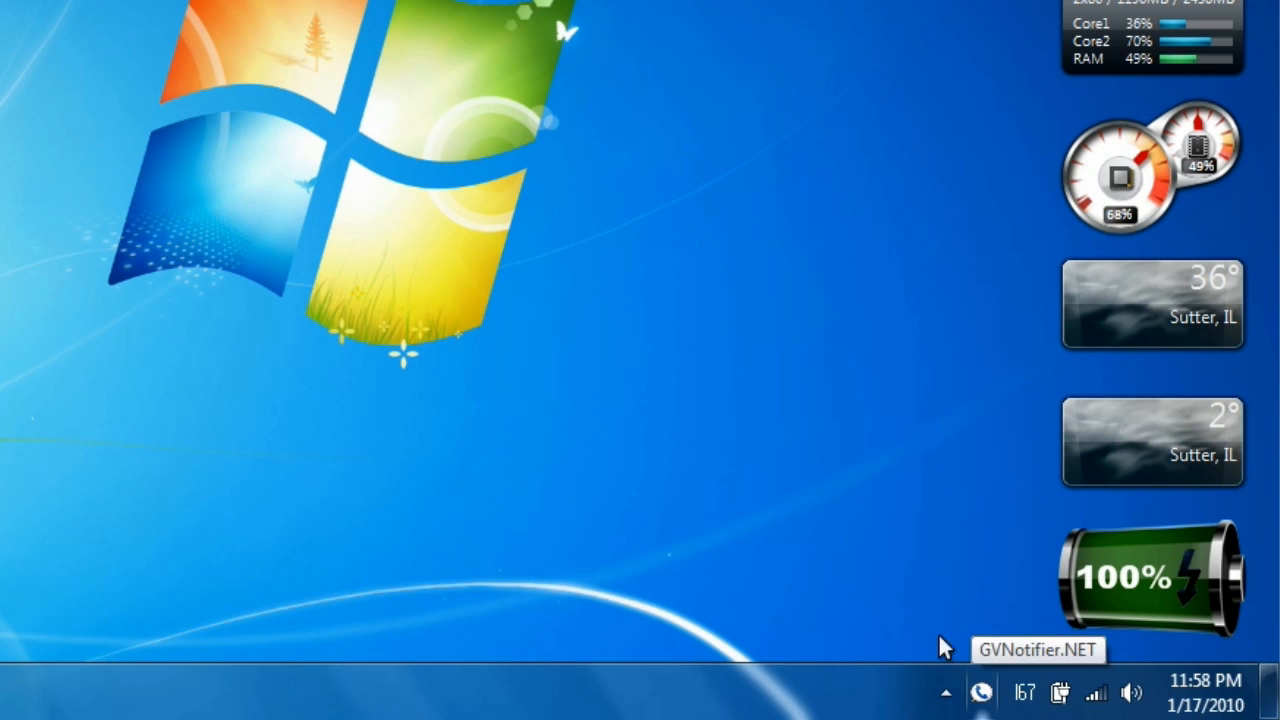
{"action": "mouse_move", "coordinate": [880, 604]}
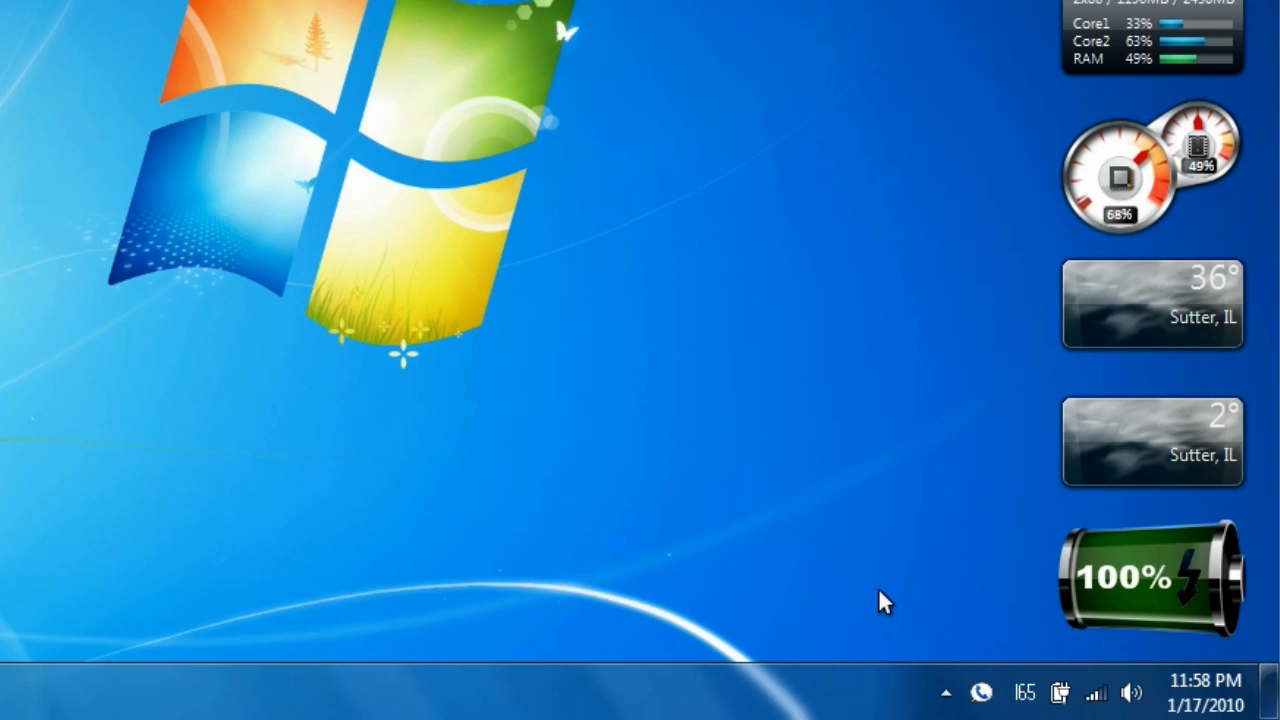
{"action": "mouse_move", "coordinate": [874, 604]}
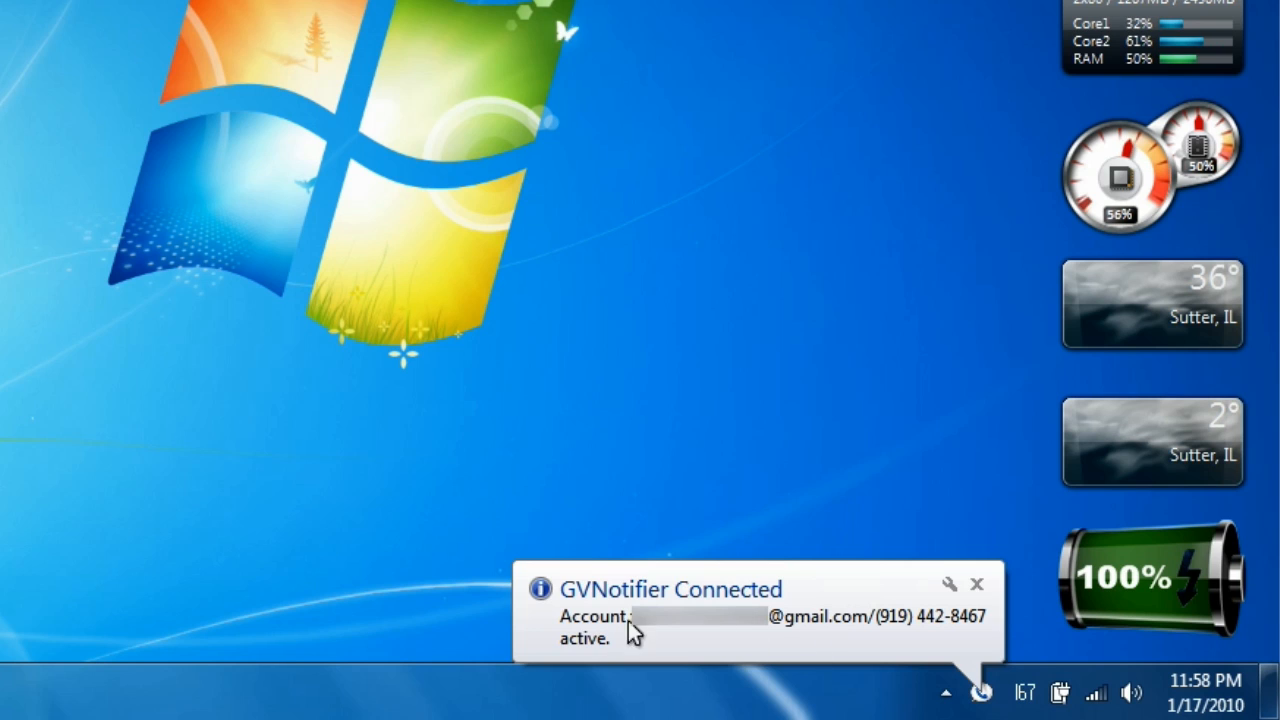
Dismiss the 'GVNotifier Connected' balloon, leaving the app running in the tray.
{"action": "left_click", "coordinate": [976, 584]}
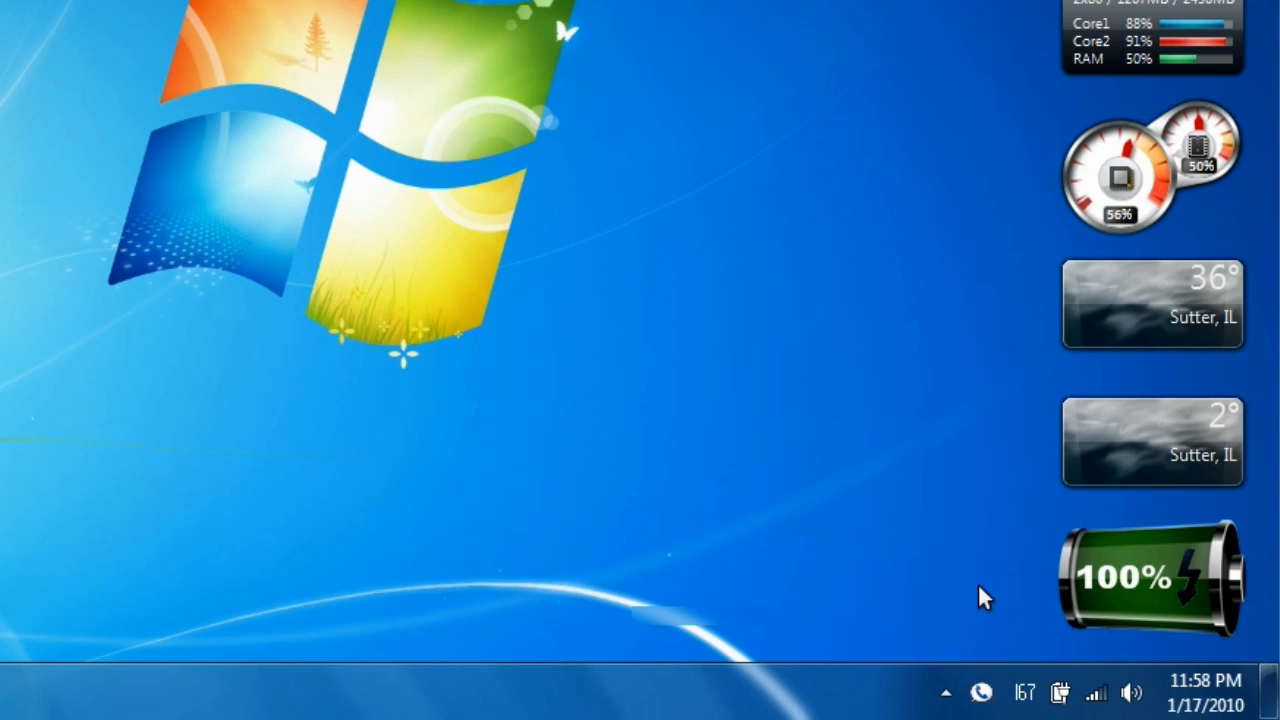
{"action": "left_click", "coordinate": [946, 692]}
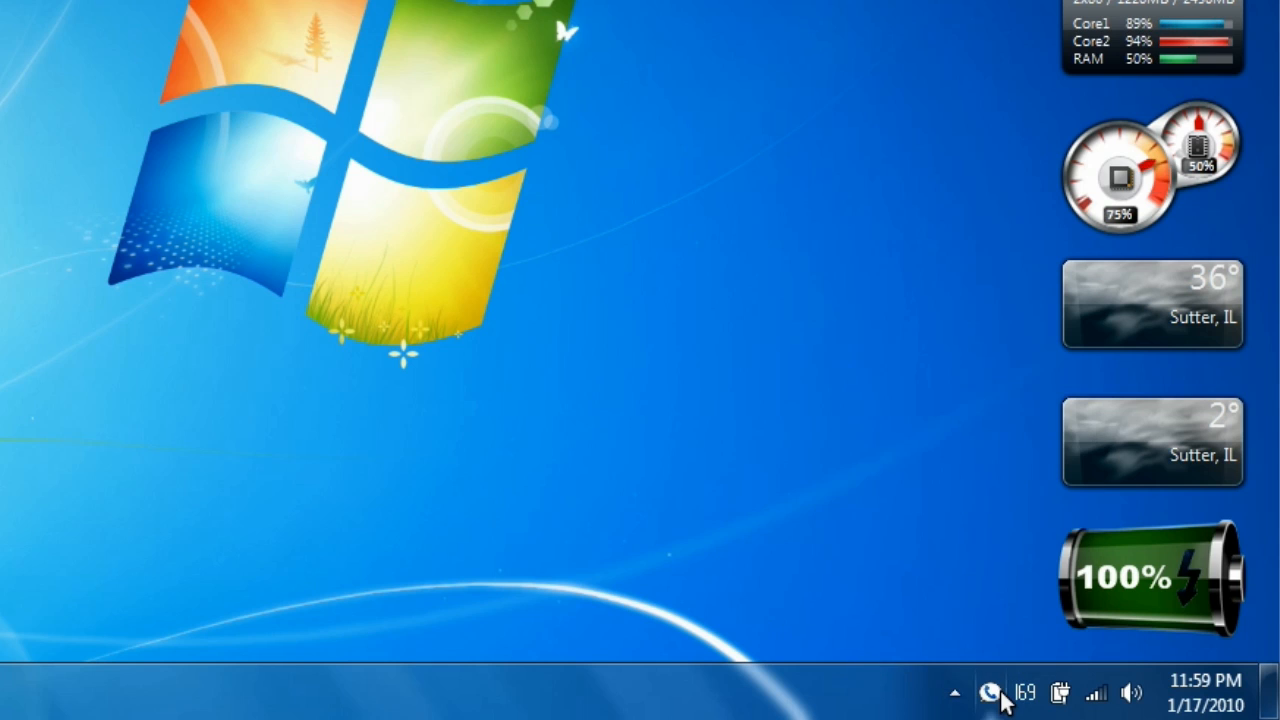
{"action": "left_click", "coordinate": [988, 688]}
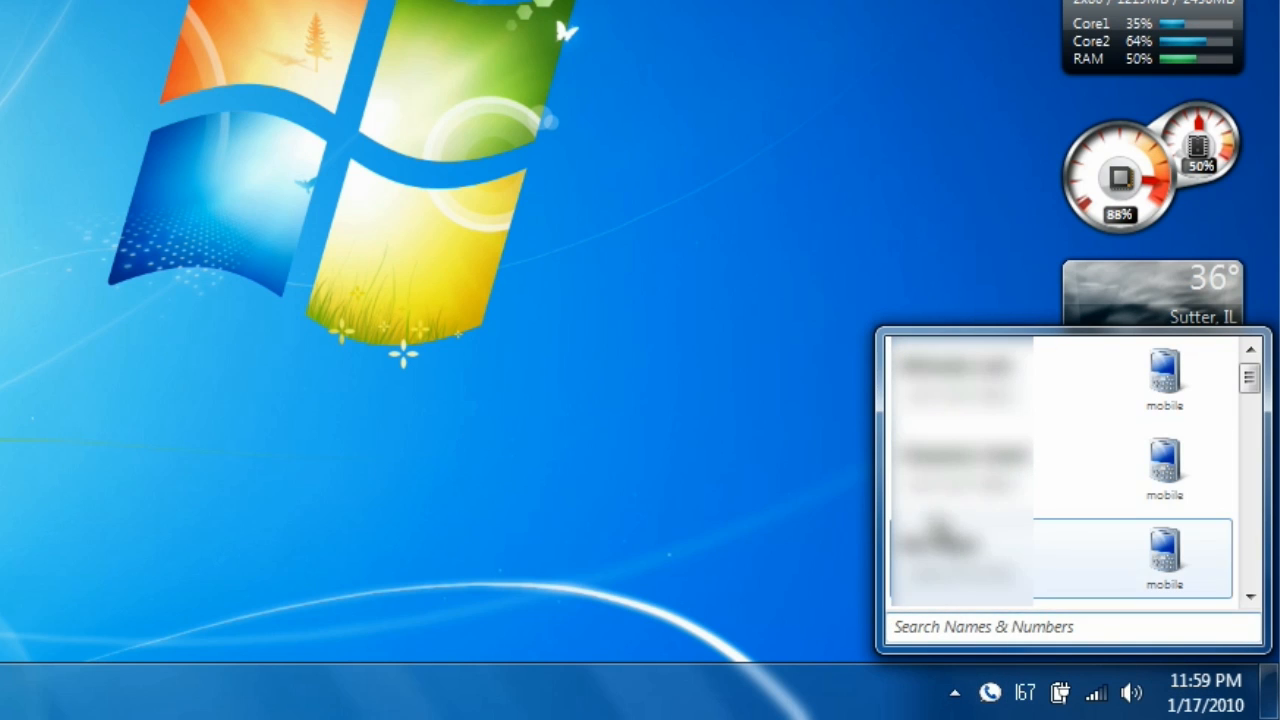
{"action": "double_click", "coordinate": [1160, 556]}
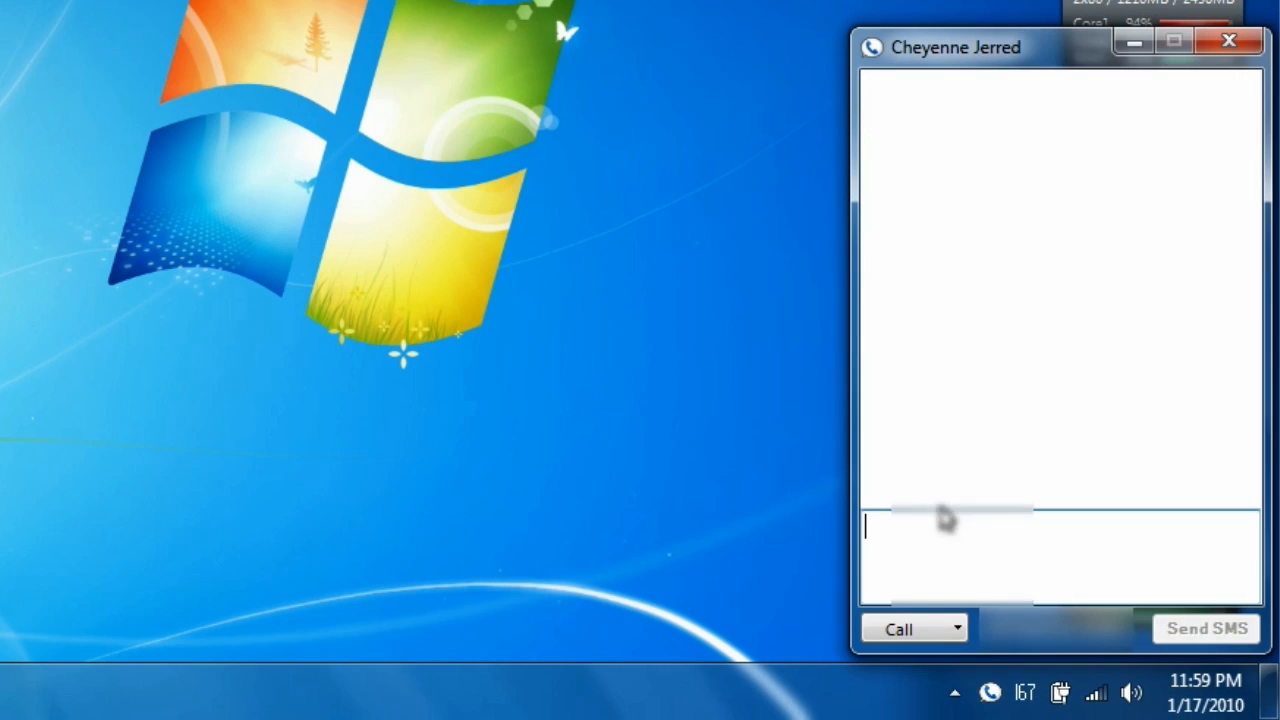
{"action": "type", "text": "H"}
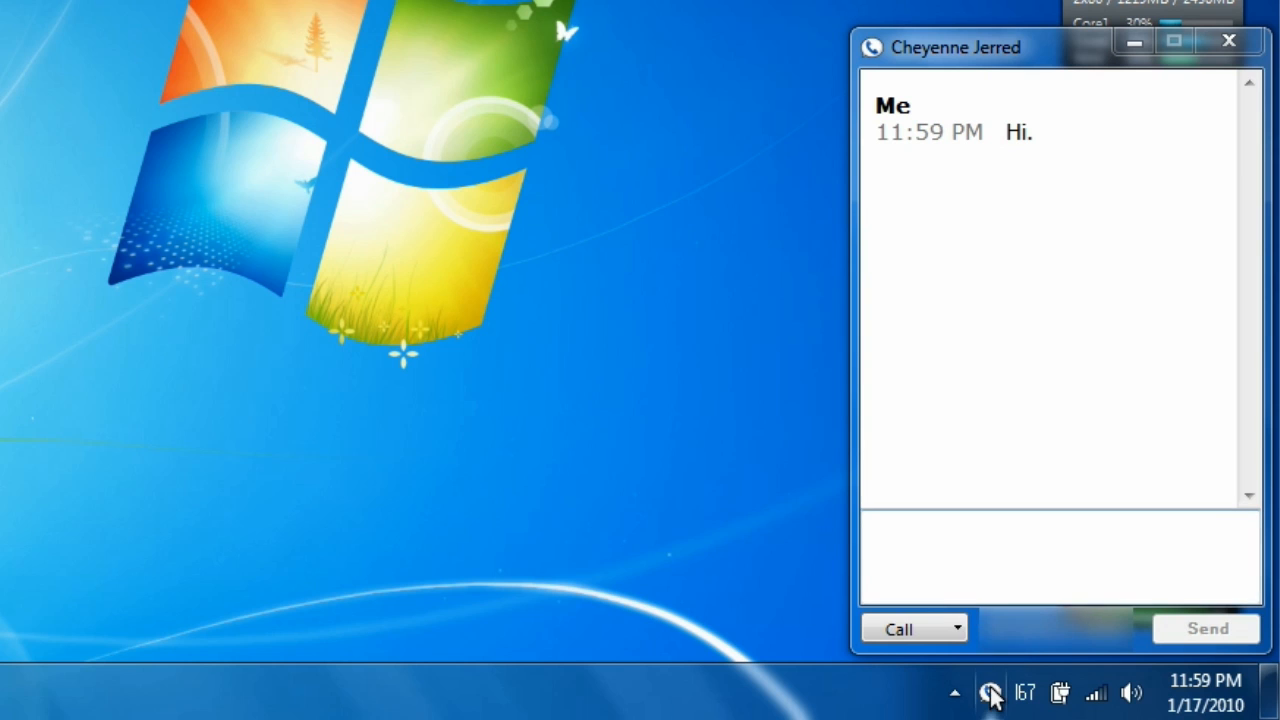
Bring up Account & Preferences from the tray icon's menu beside the conversation.
{"action": "left_click", "coordinate": [956, 628]}
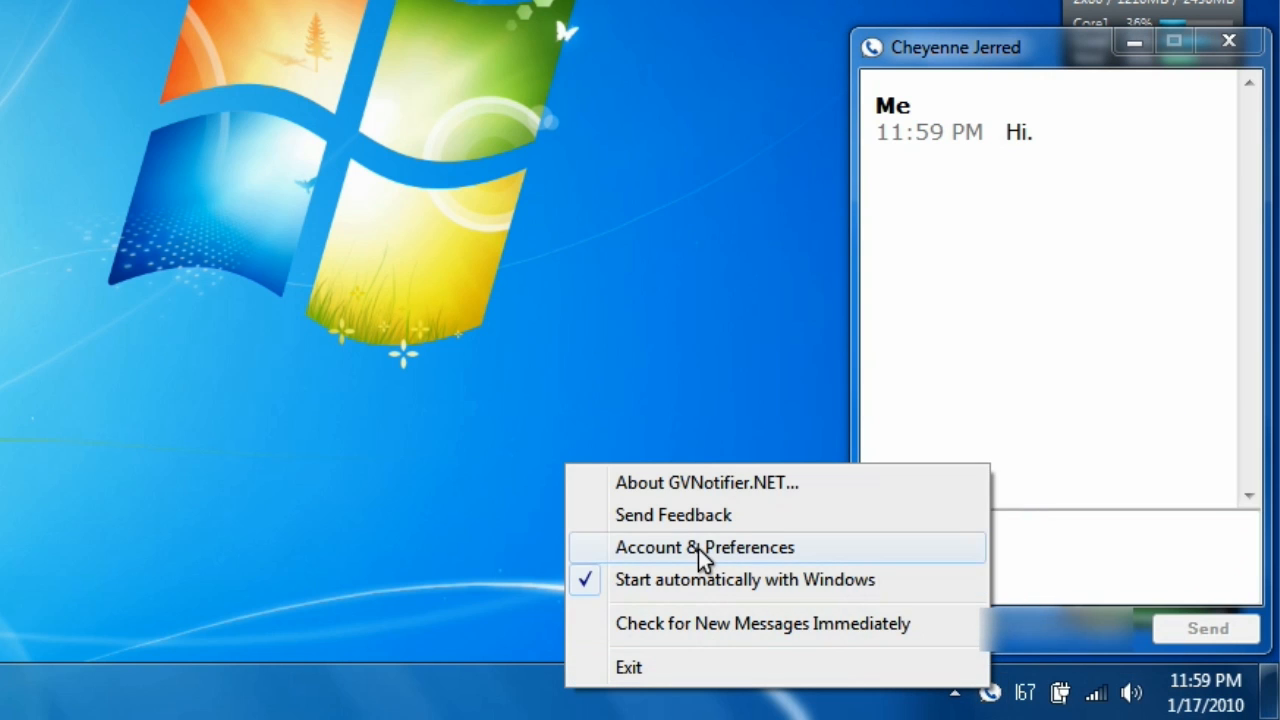
{"action": "left_click", "coordinate": [704, 548]}
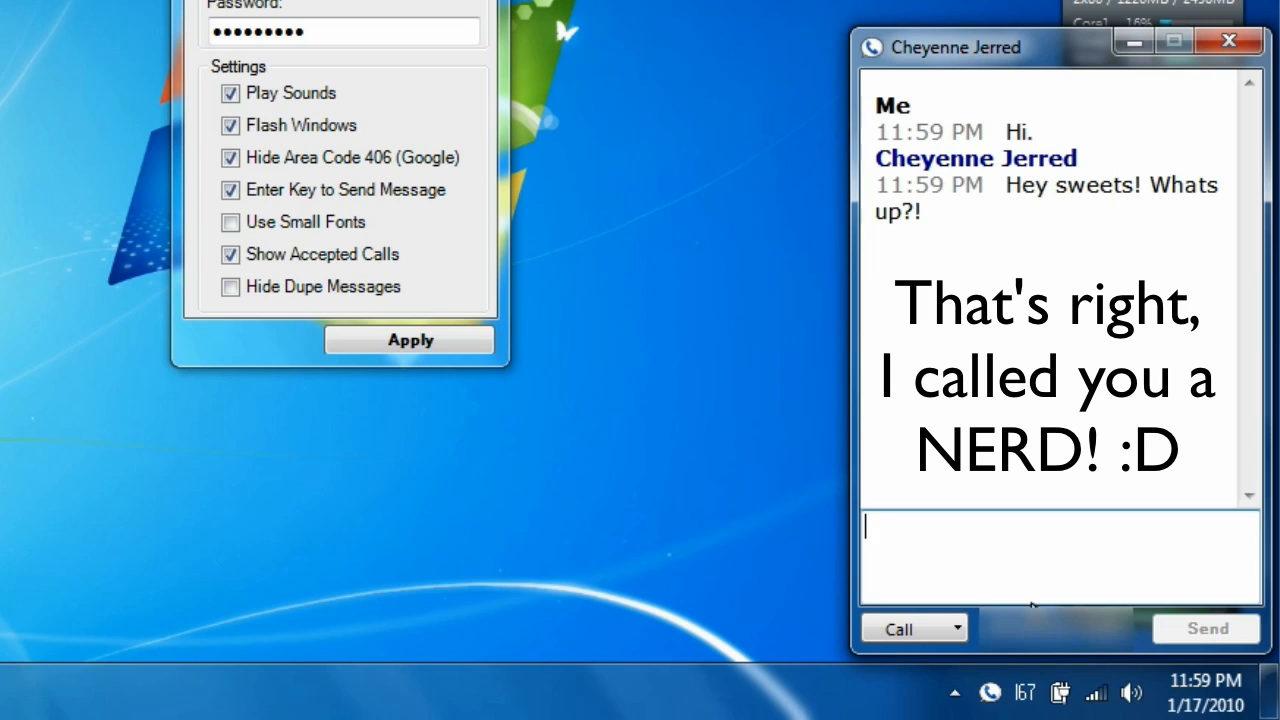
Reply to Cheyenne with 'You're on YouTube. That's what's up.'.
{"action": "type", "text": "You're oin"}
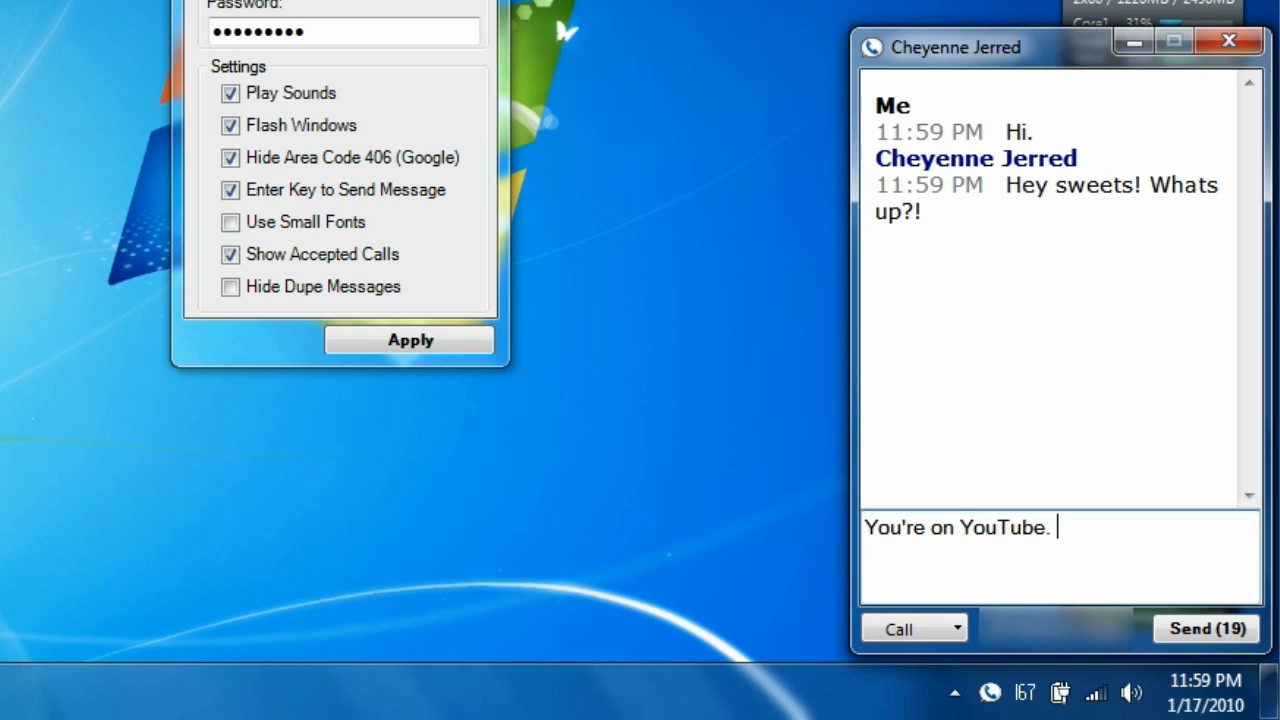
{"action": "type", "text": "That's what"}
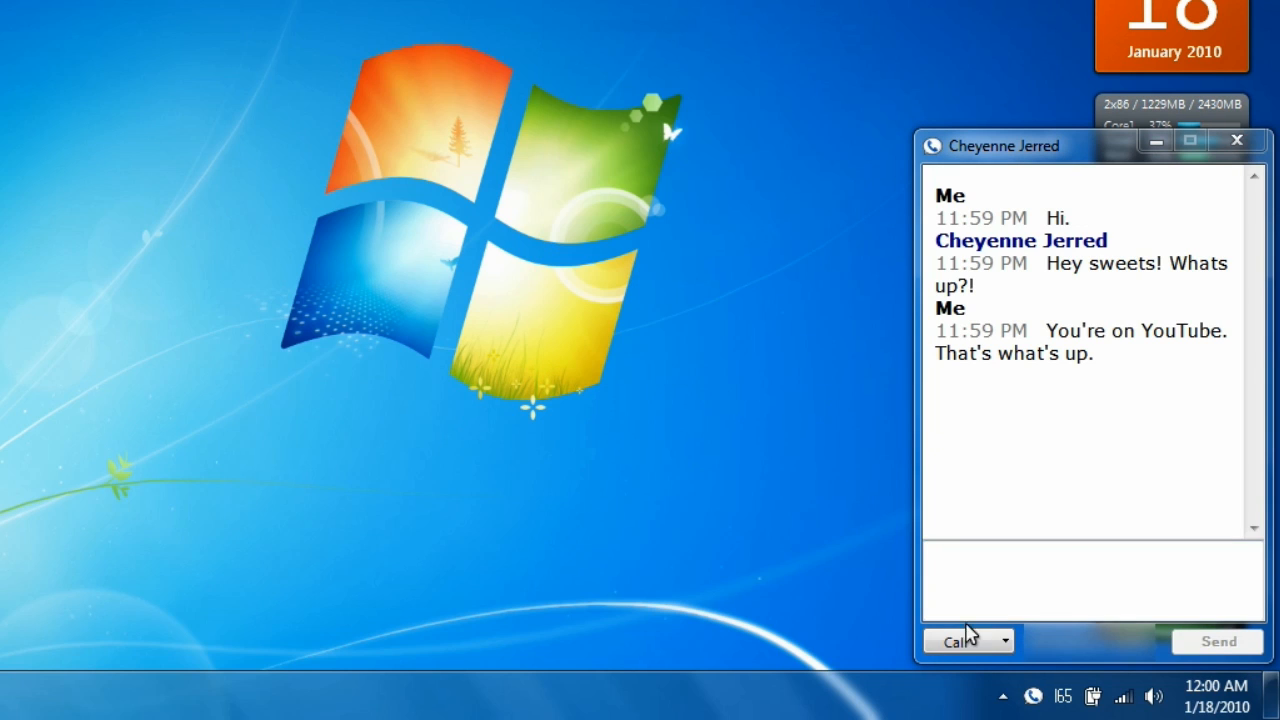
{"action": "left_click", "coordinate": [1004, 640]}
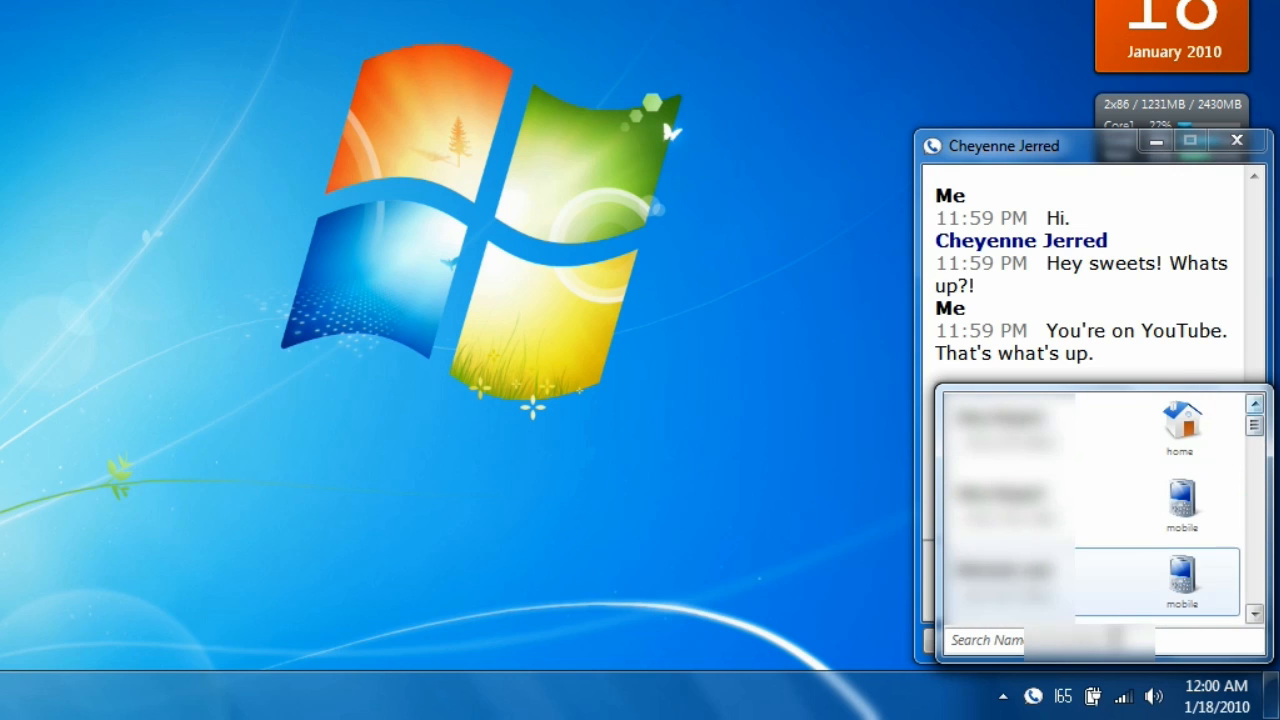
{"action": "type", "text": "abby thi"}
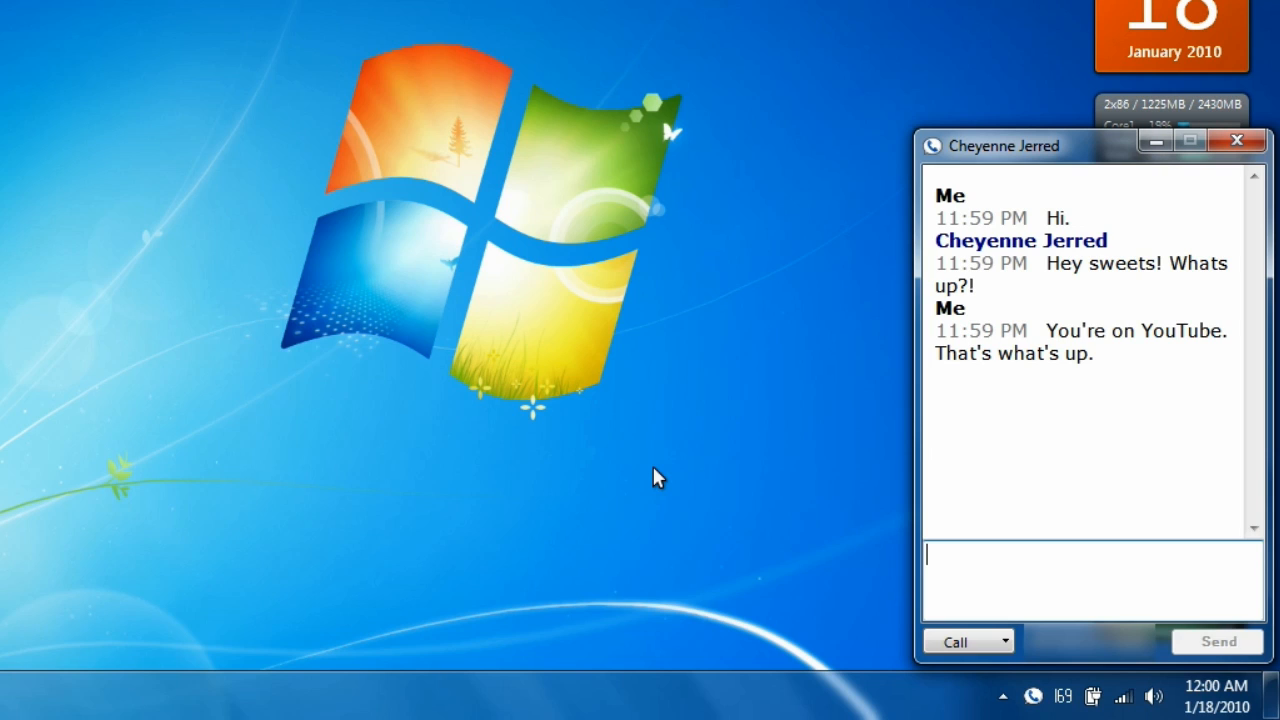
{"action": "mouse_move", "coordinate": [1032, 164]}
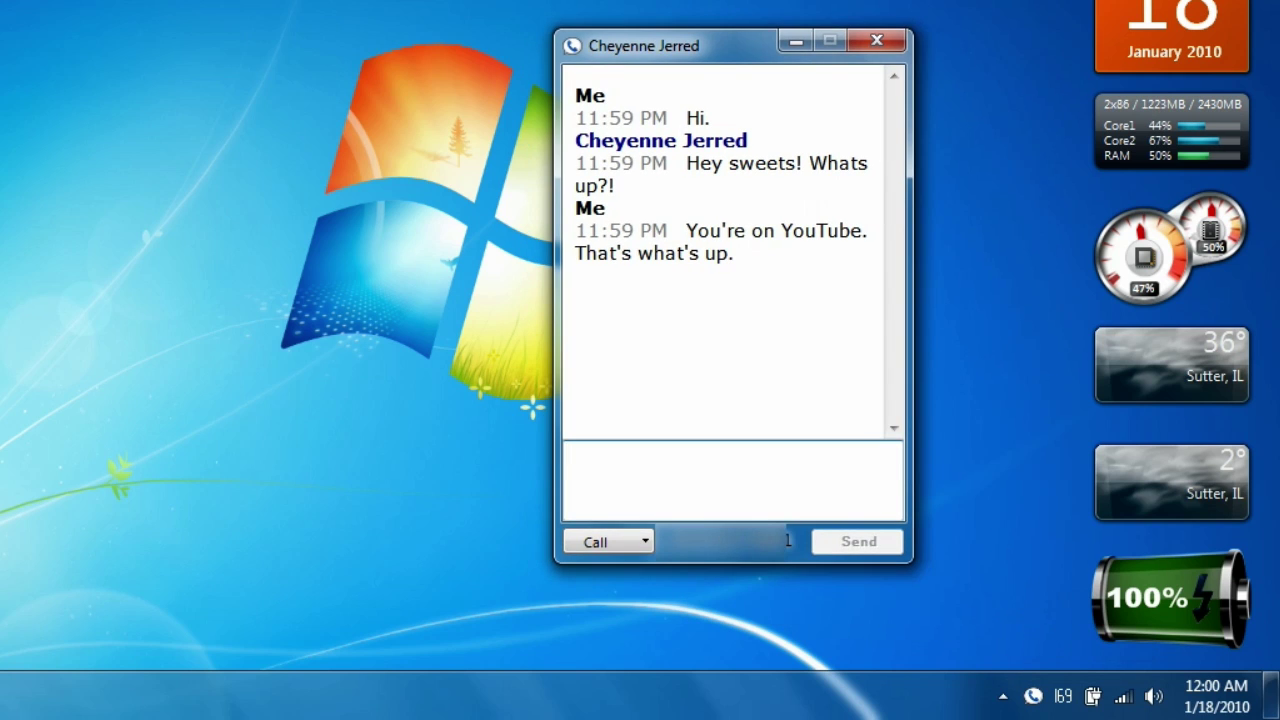
Send Cheyenne two follow-up messages giving the (919) phone number.
{"action": "left_click", "coordinate": [4, 716]}
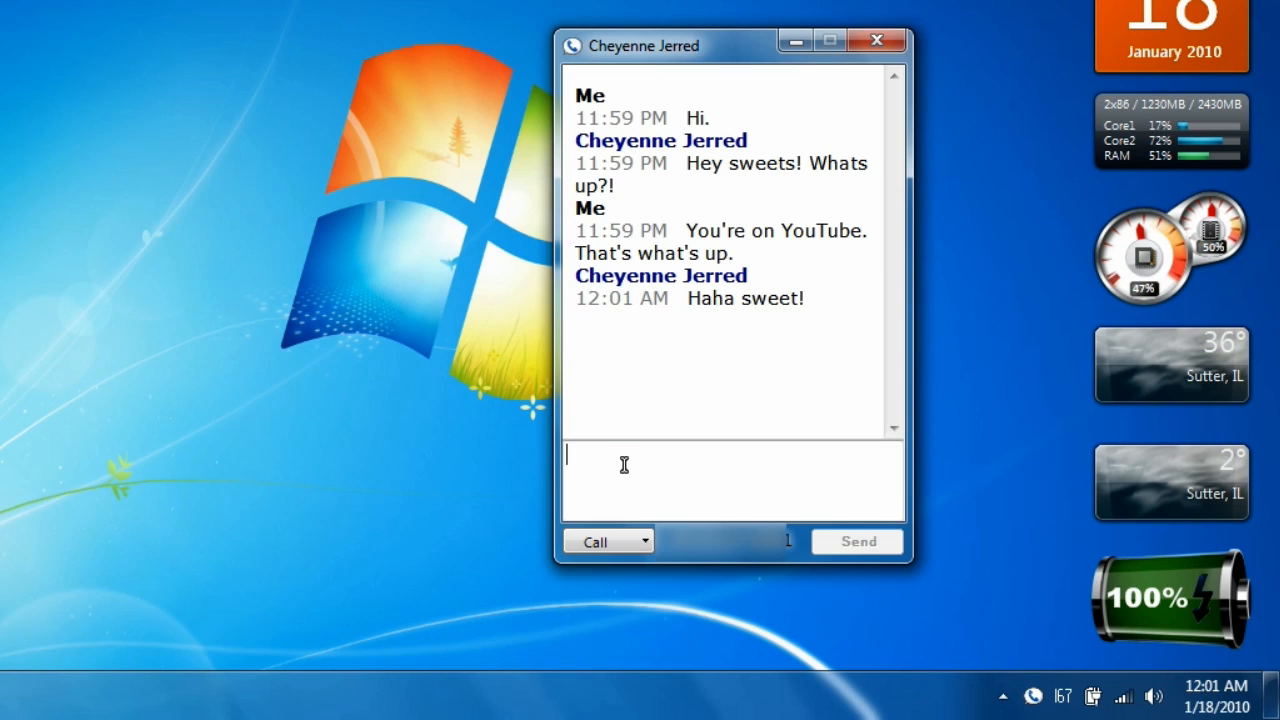
{"action": "type", "text": "919-4-Gavin"}
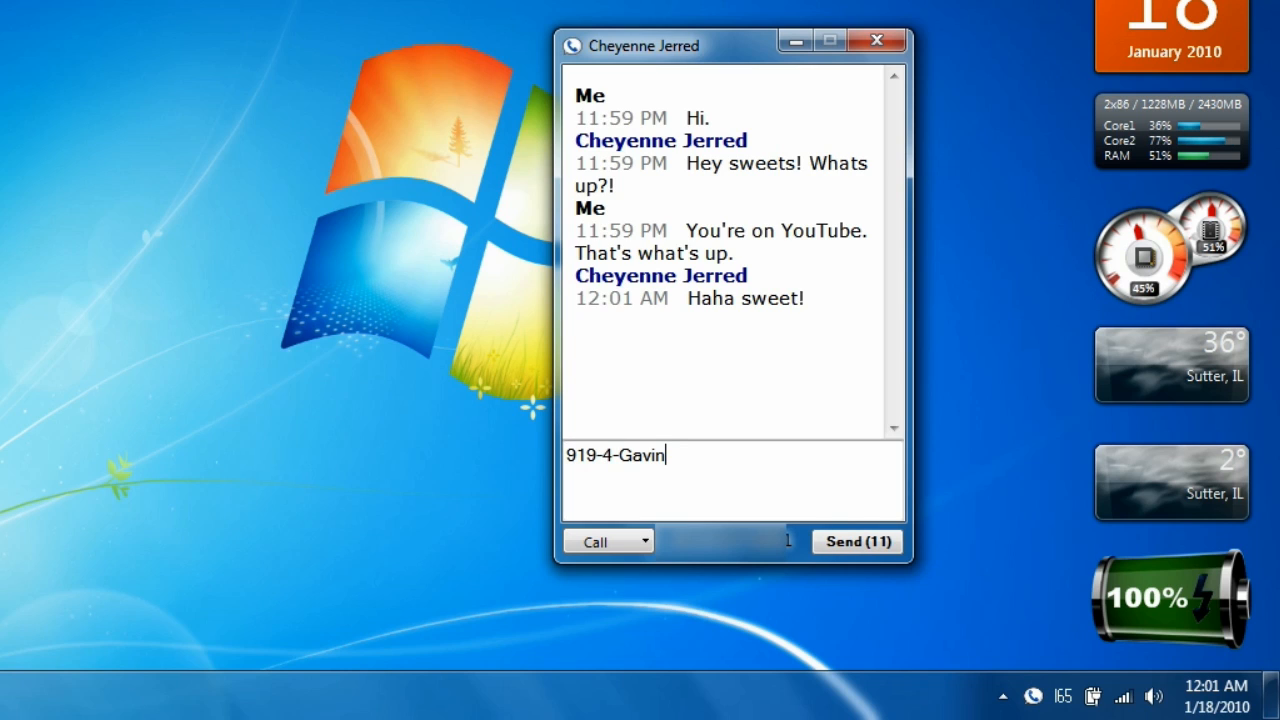
{"action": "left_click", "coordinate": [856, 540]}
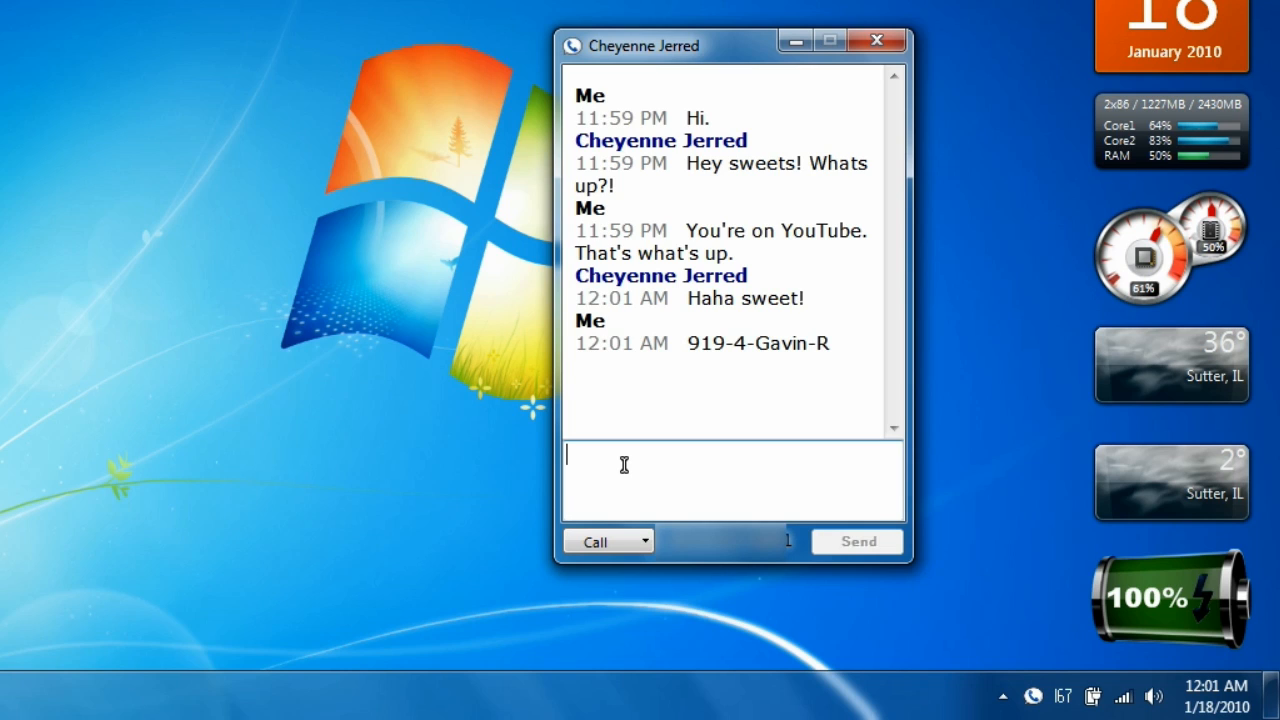
{"action": "type", "text": "(919"}
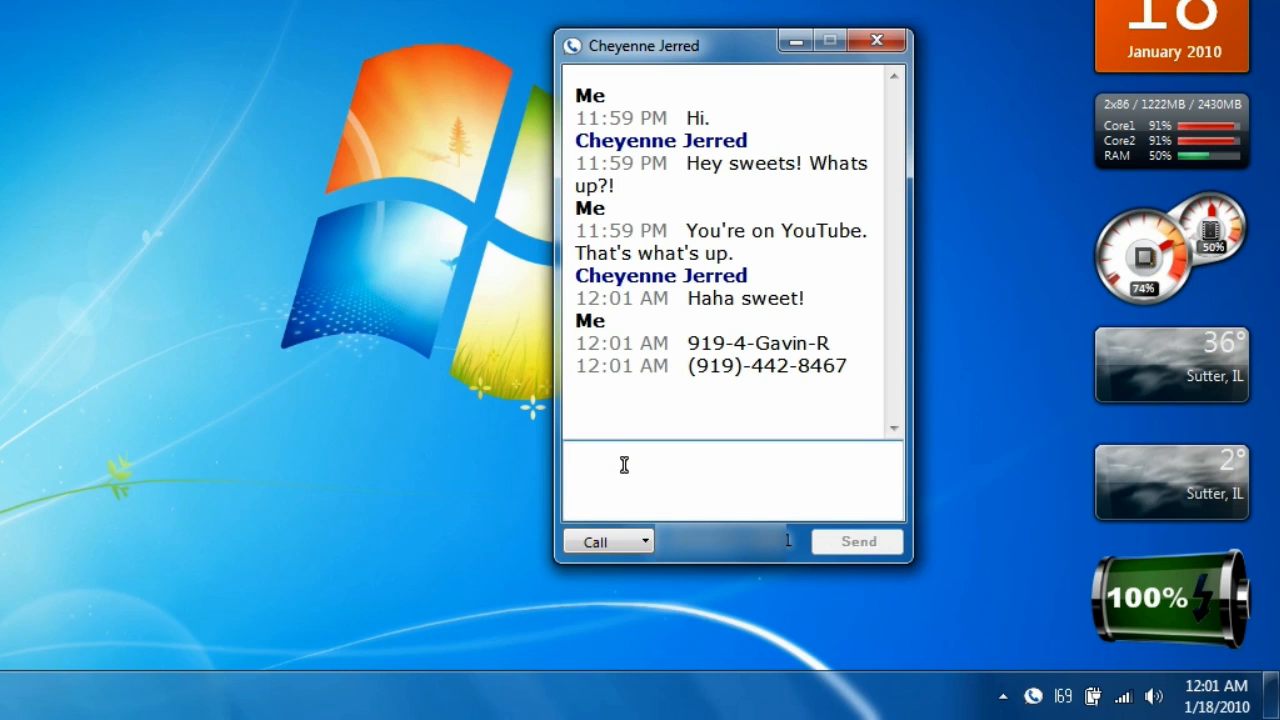
{"action": "left_click", "coordinate": [624, 464]}
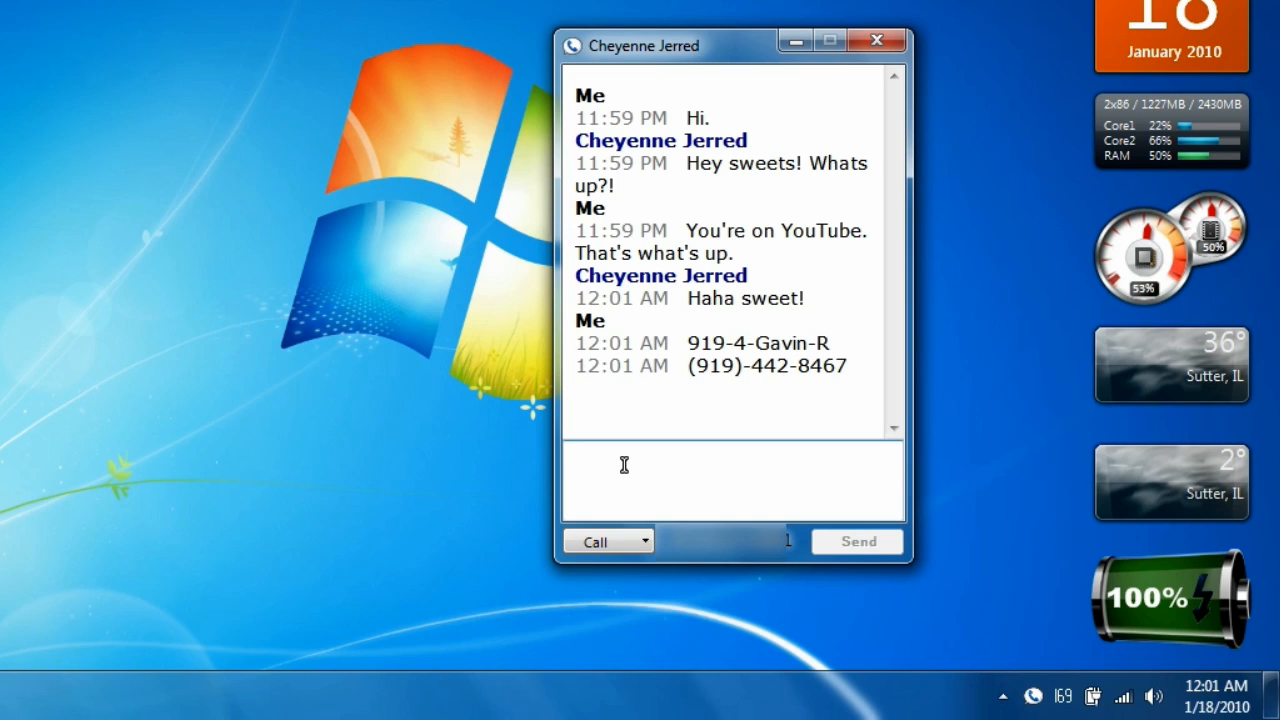
{"action": "left_click", "coordinate": [624, 464]}
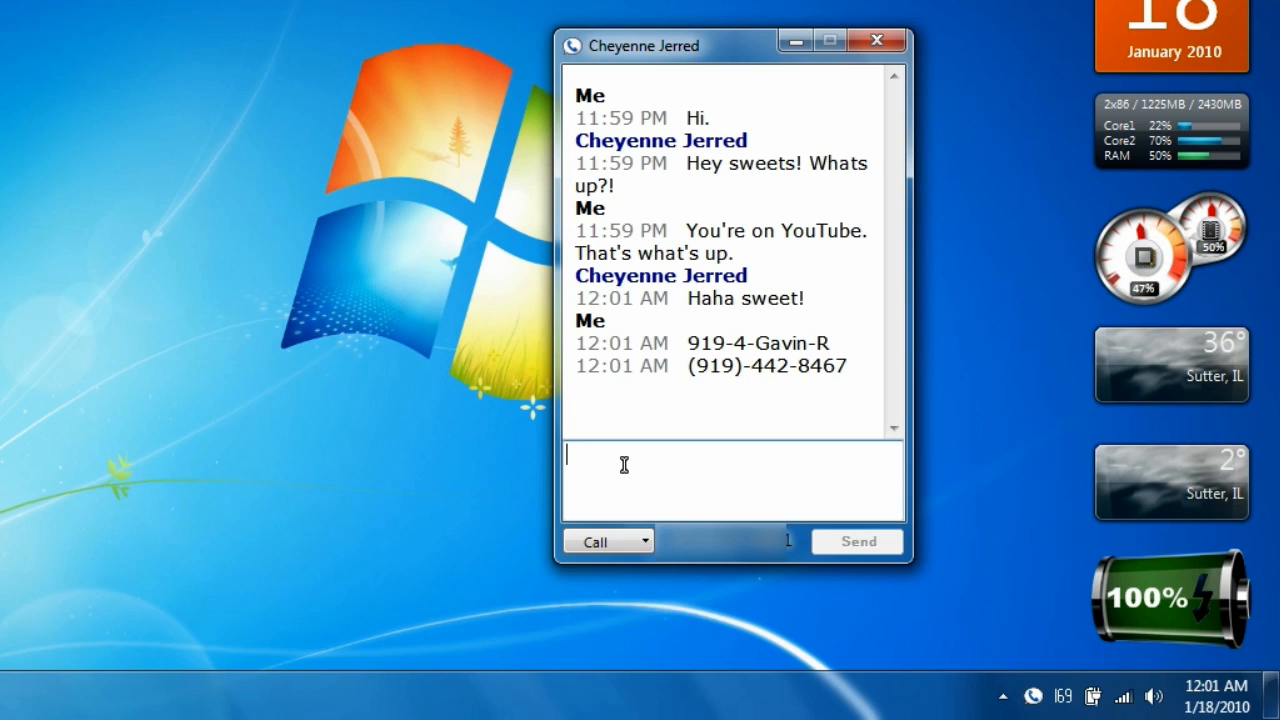